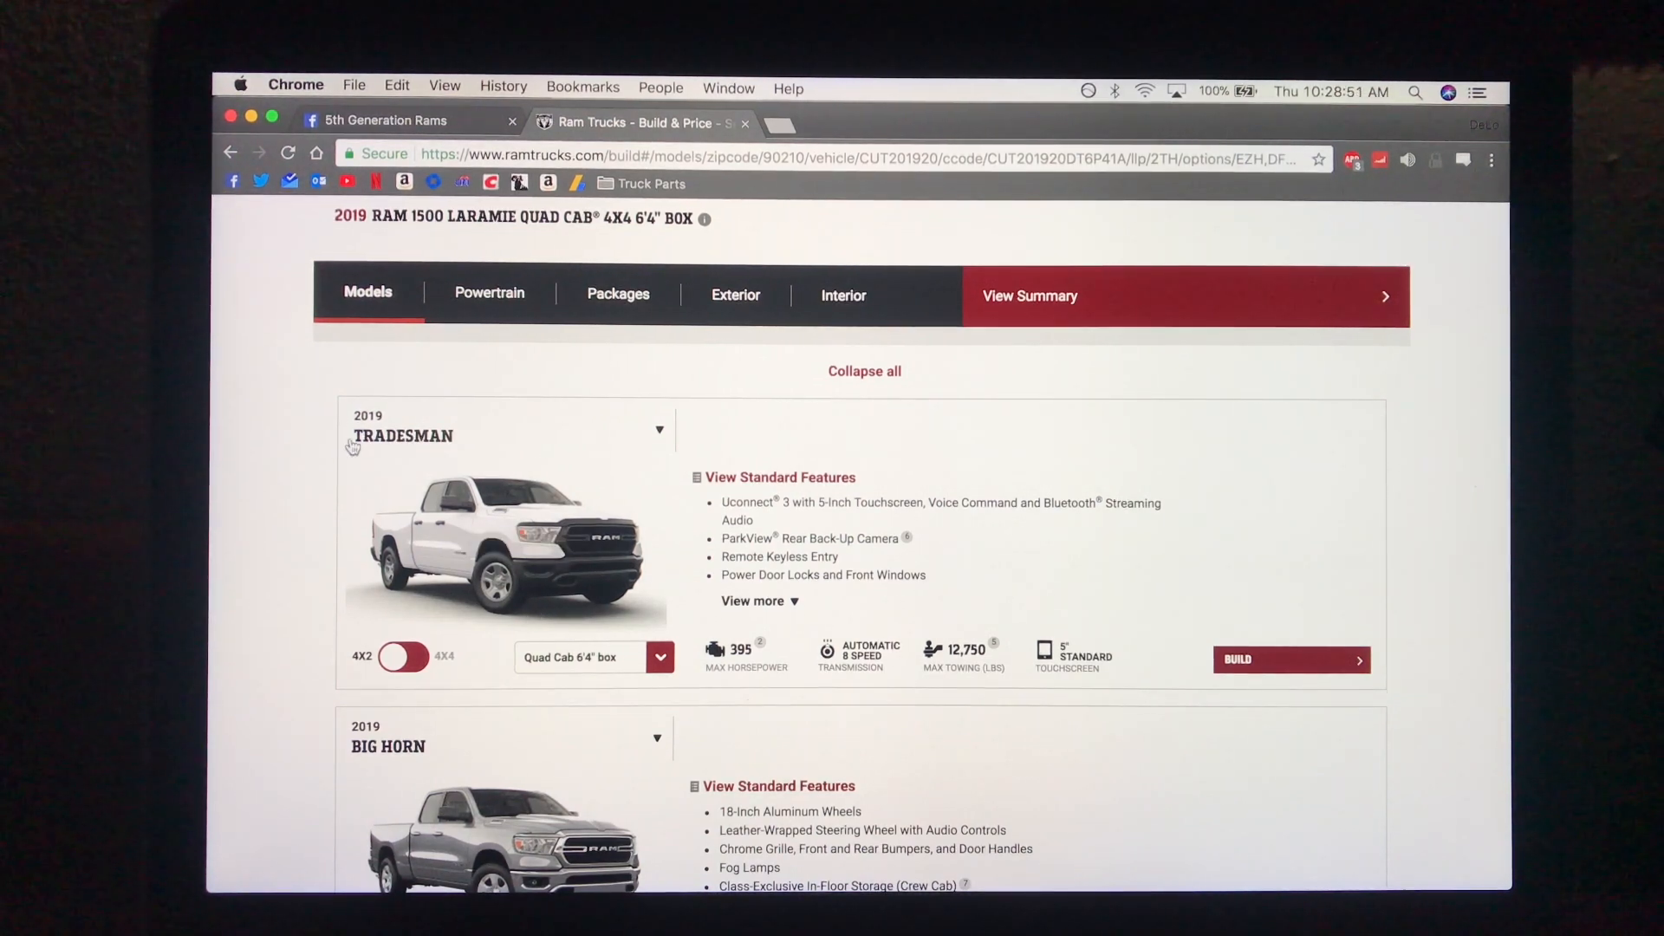
{"action": "mouse_move", "coordinate": [1333, 521]}
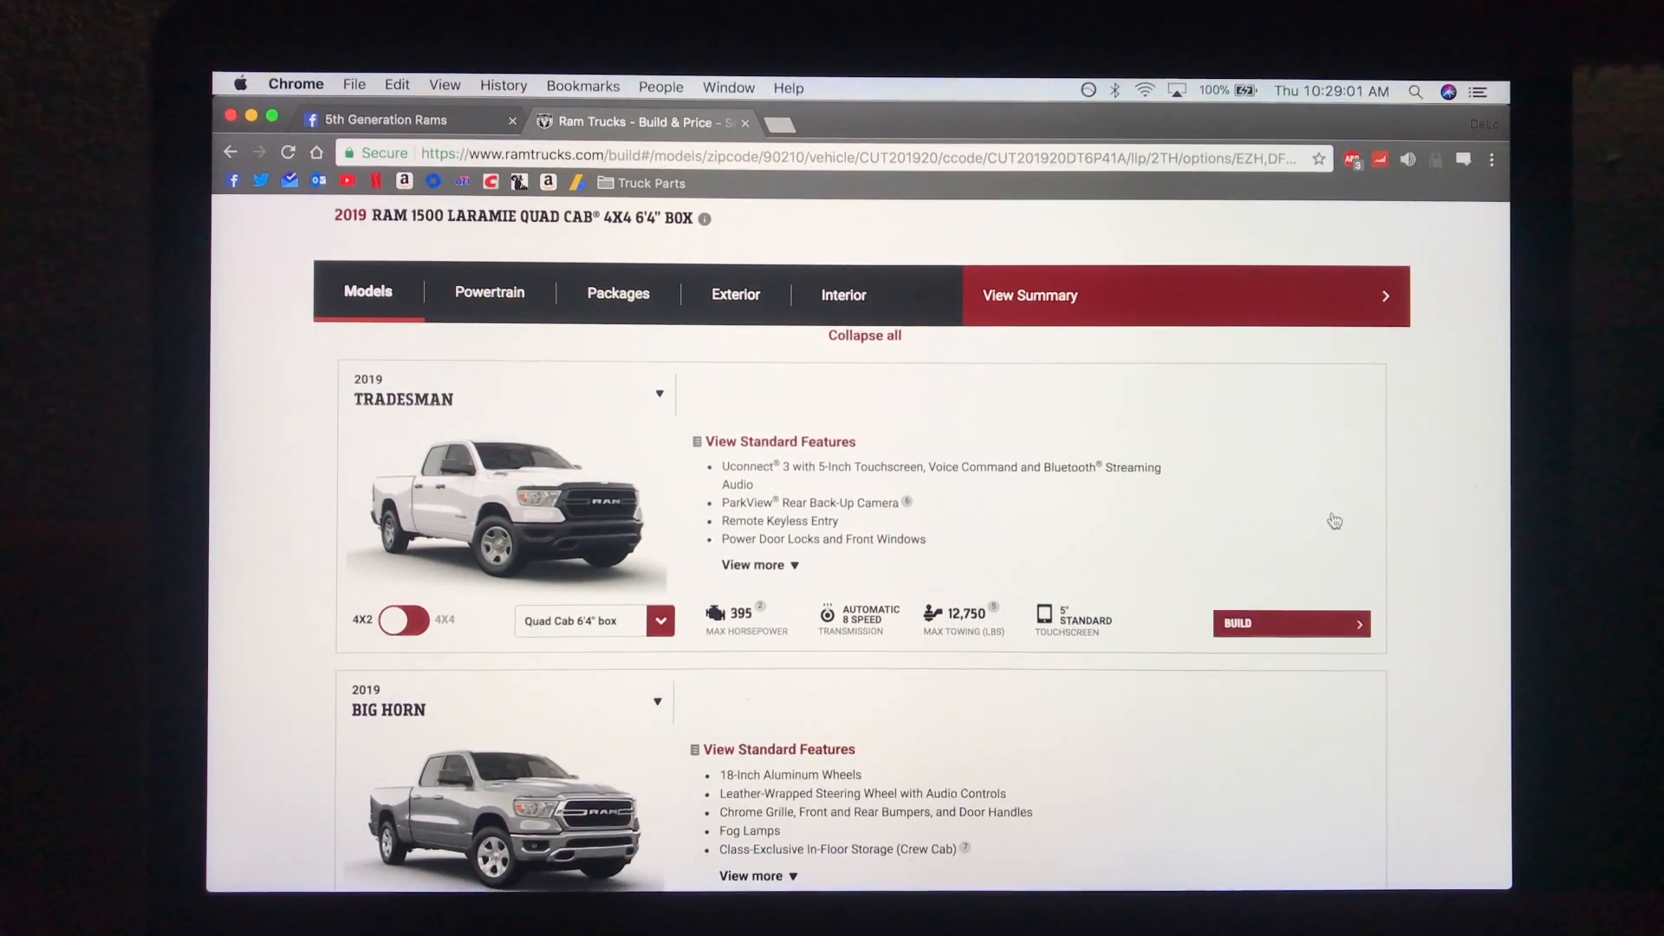
Step: Scroll down the models page to reach the 2019 Ram 1500 trim cards
{"action": "scroll", "scroll_direction": "down", "scroll_amount": 3}
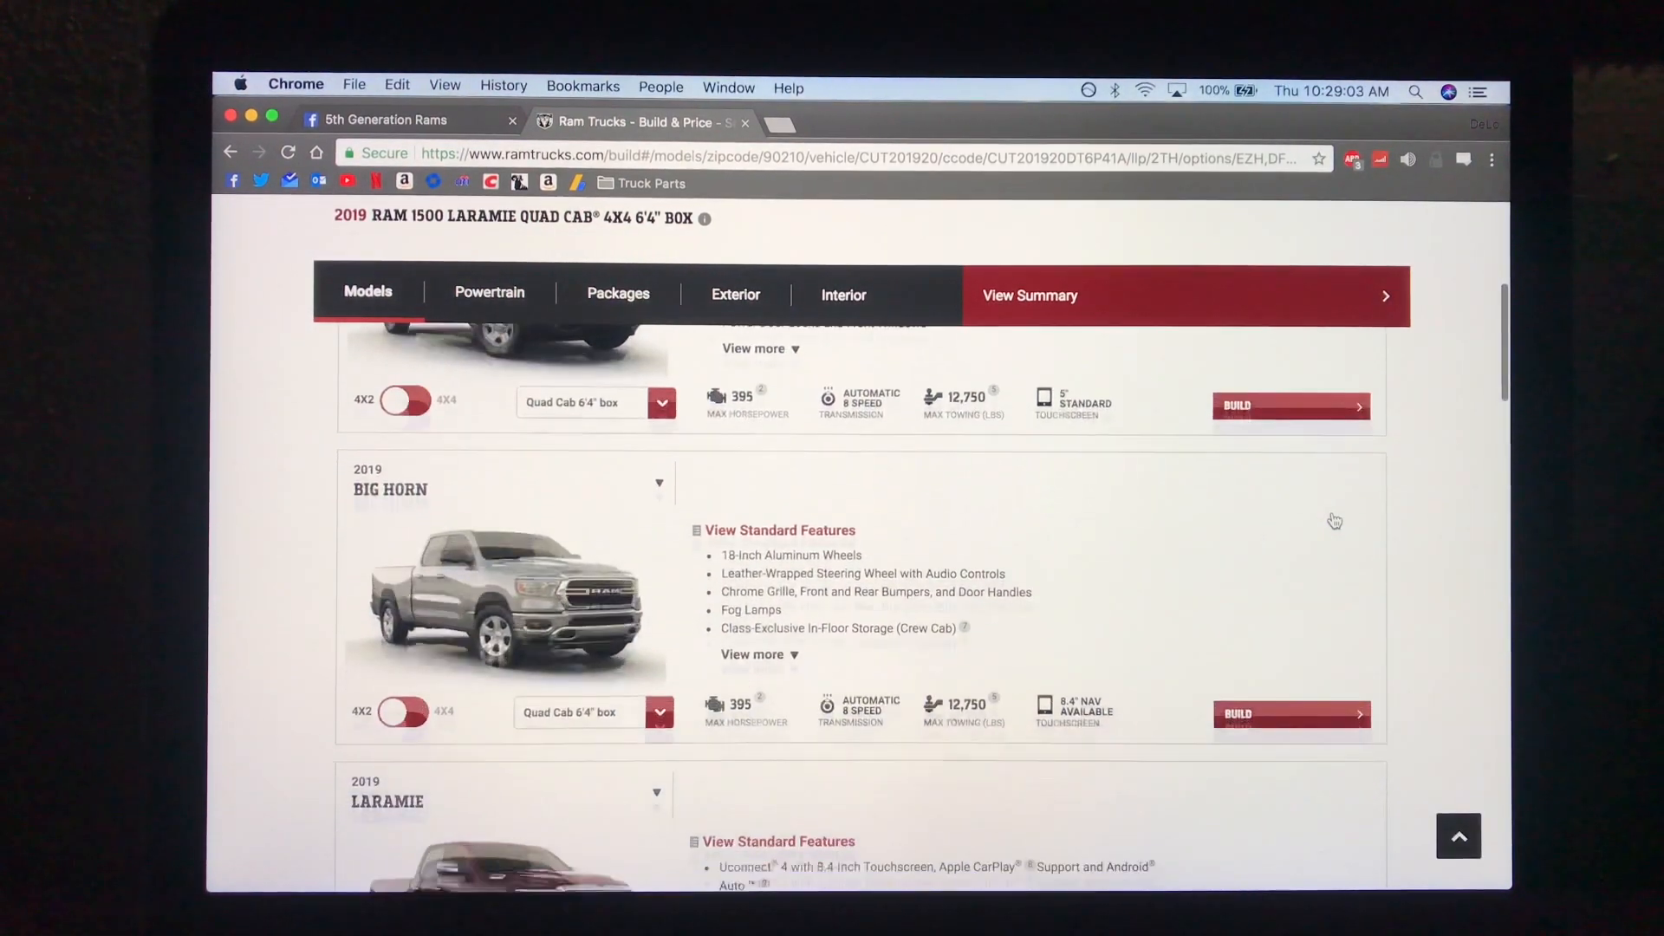
{"action": "scroll", "scroll_direction": "down", "scroll_amount": 3}
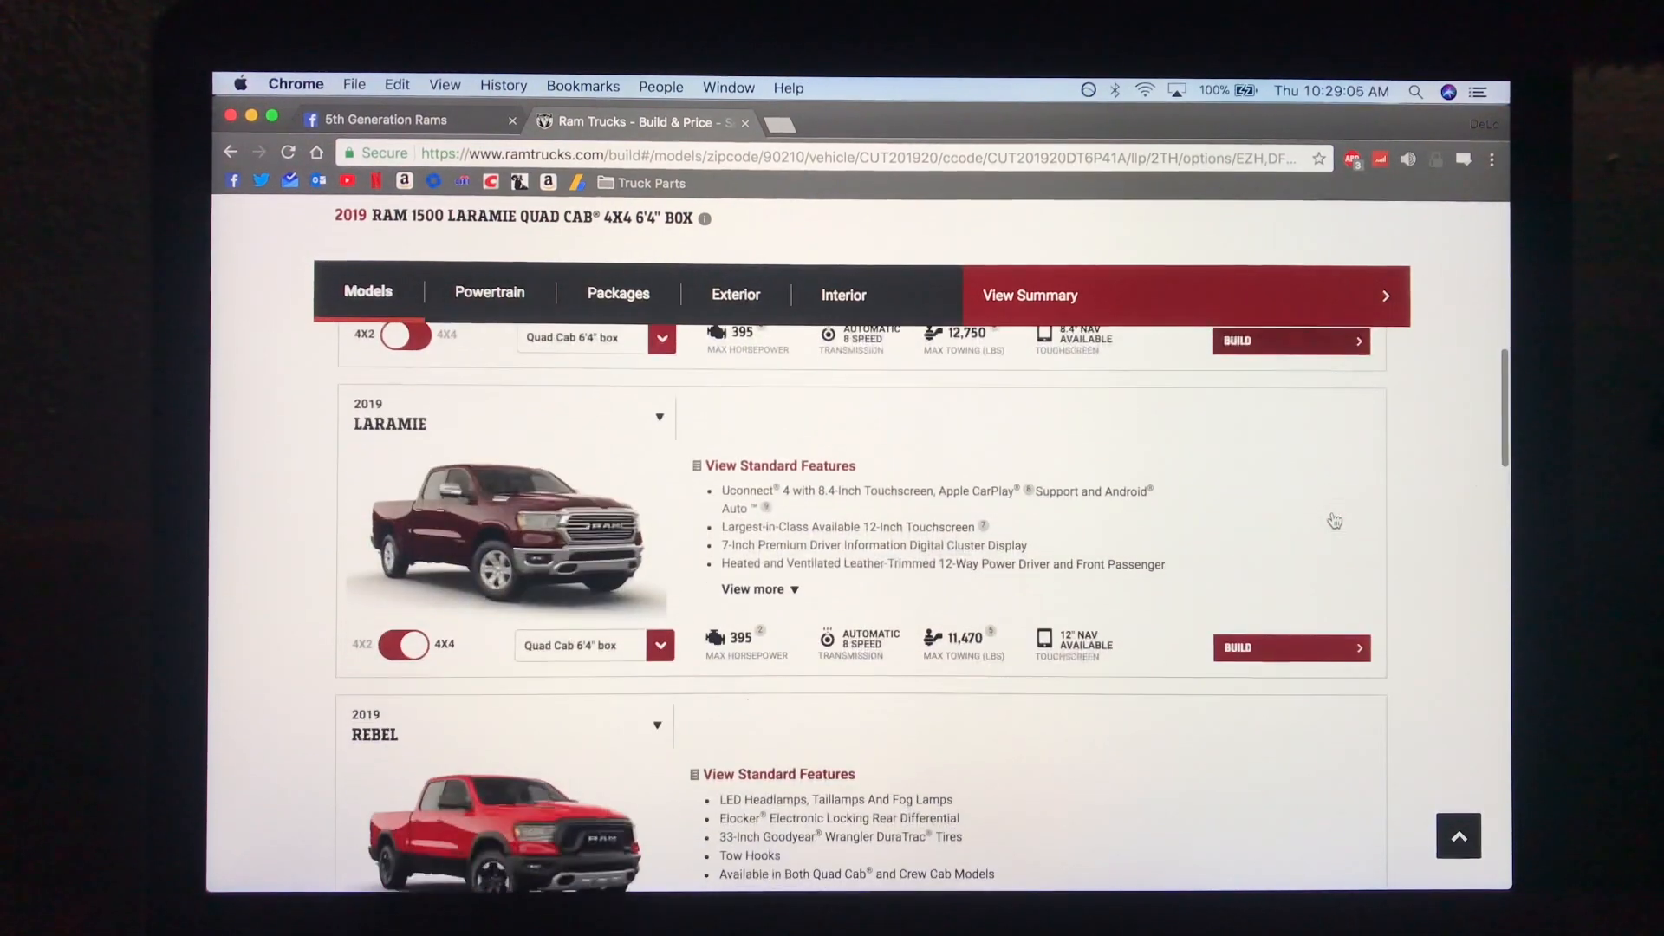
{"action": "scroll", "scroll_direction": "down", "scroll_amount": 3}
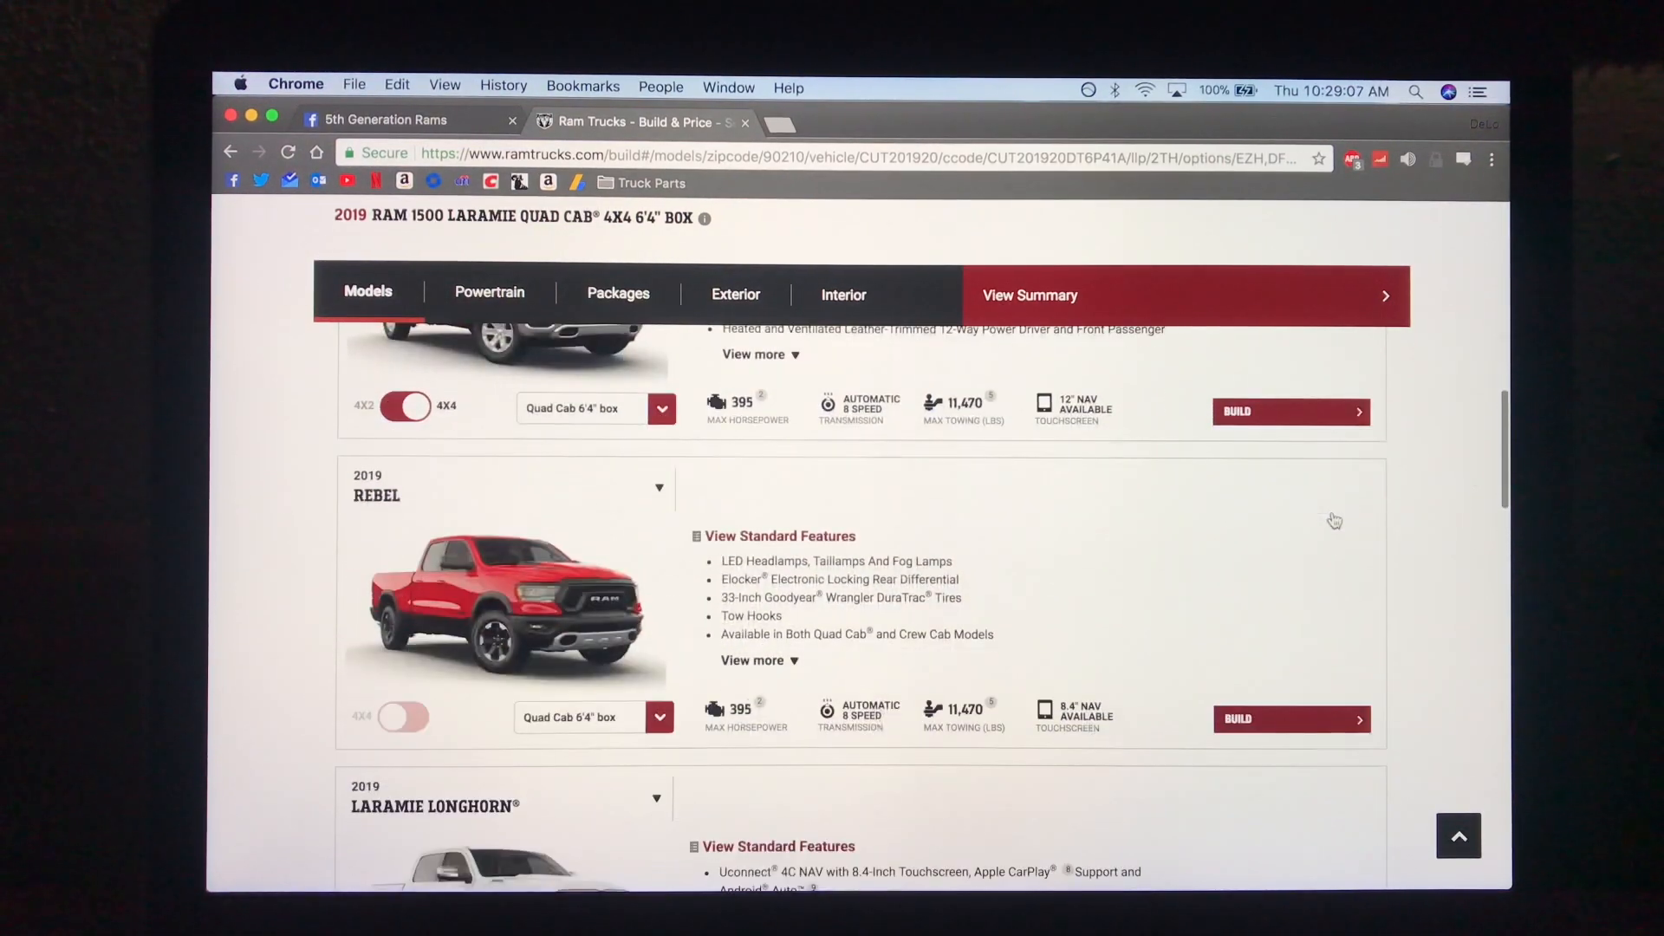
{"action": "scroll", "scroll_direction": "down", "scroll_amount": 3}
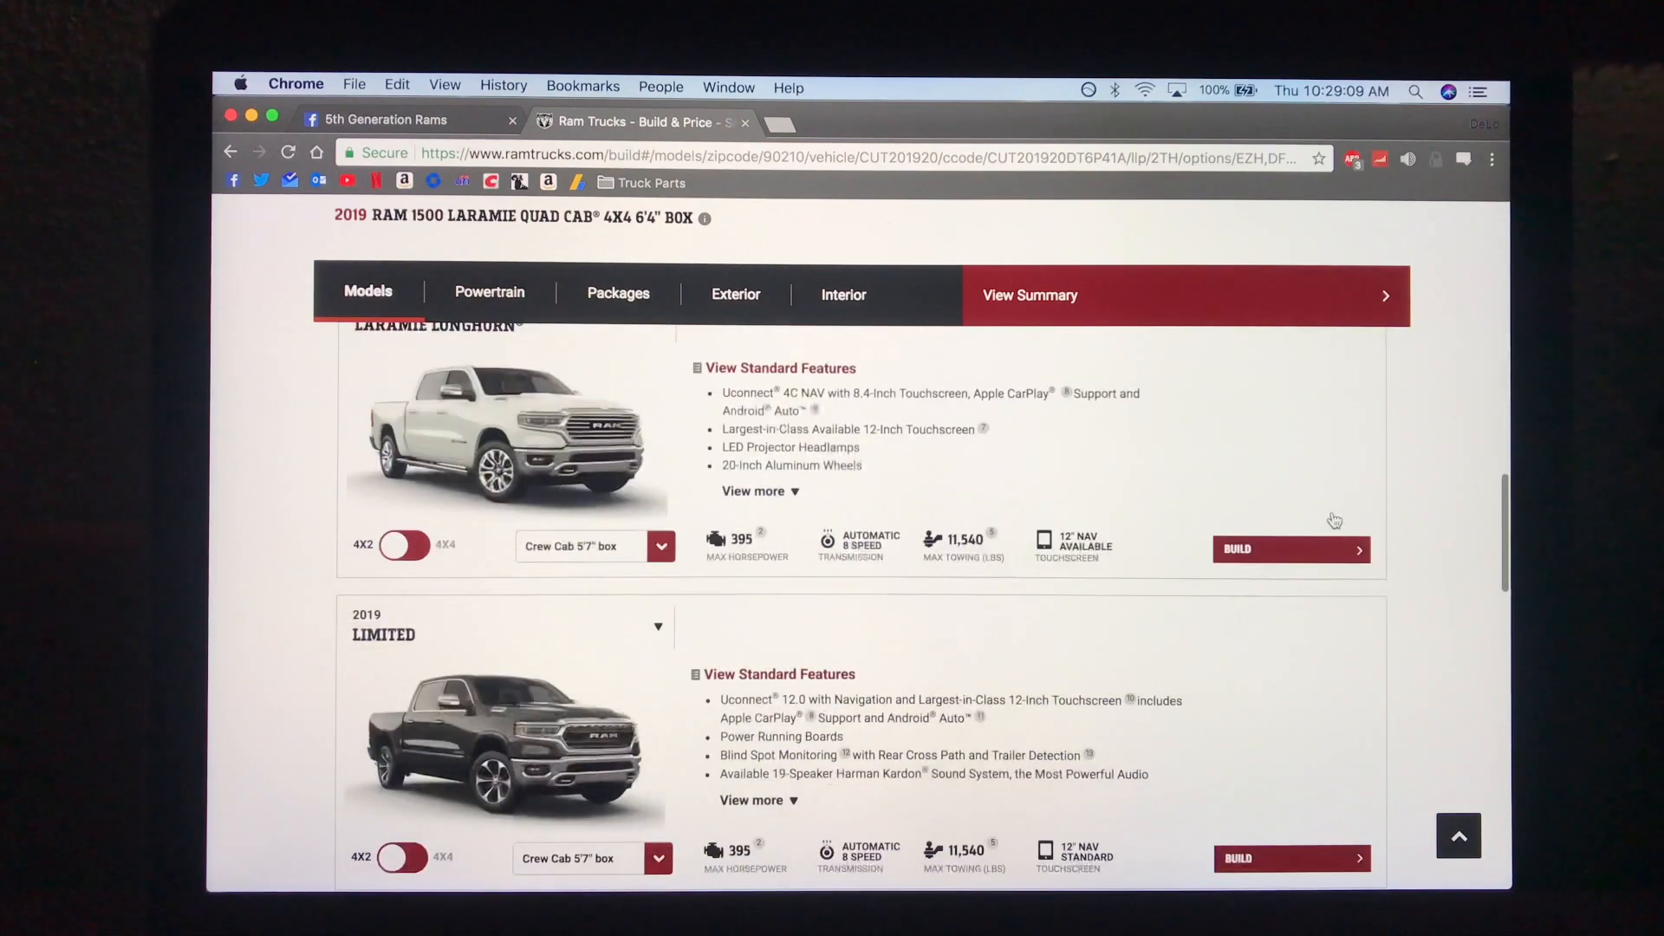
{"action": "scroll", "scroll_direction": "down", "scroll_amount": 3}
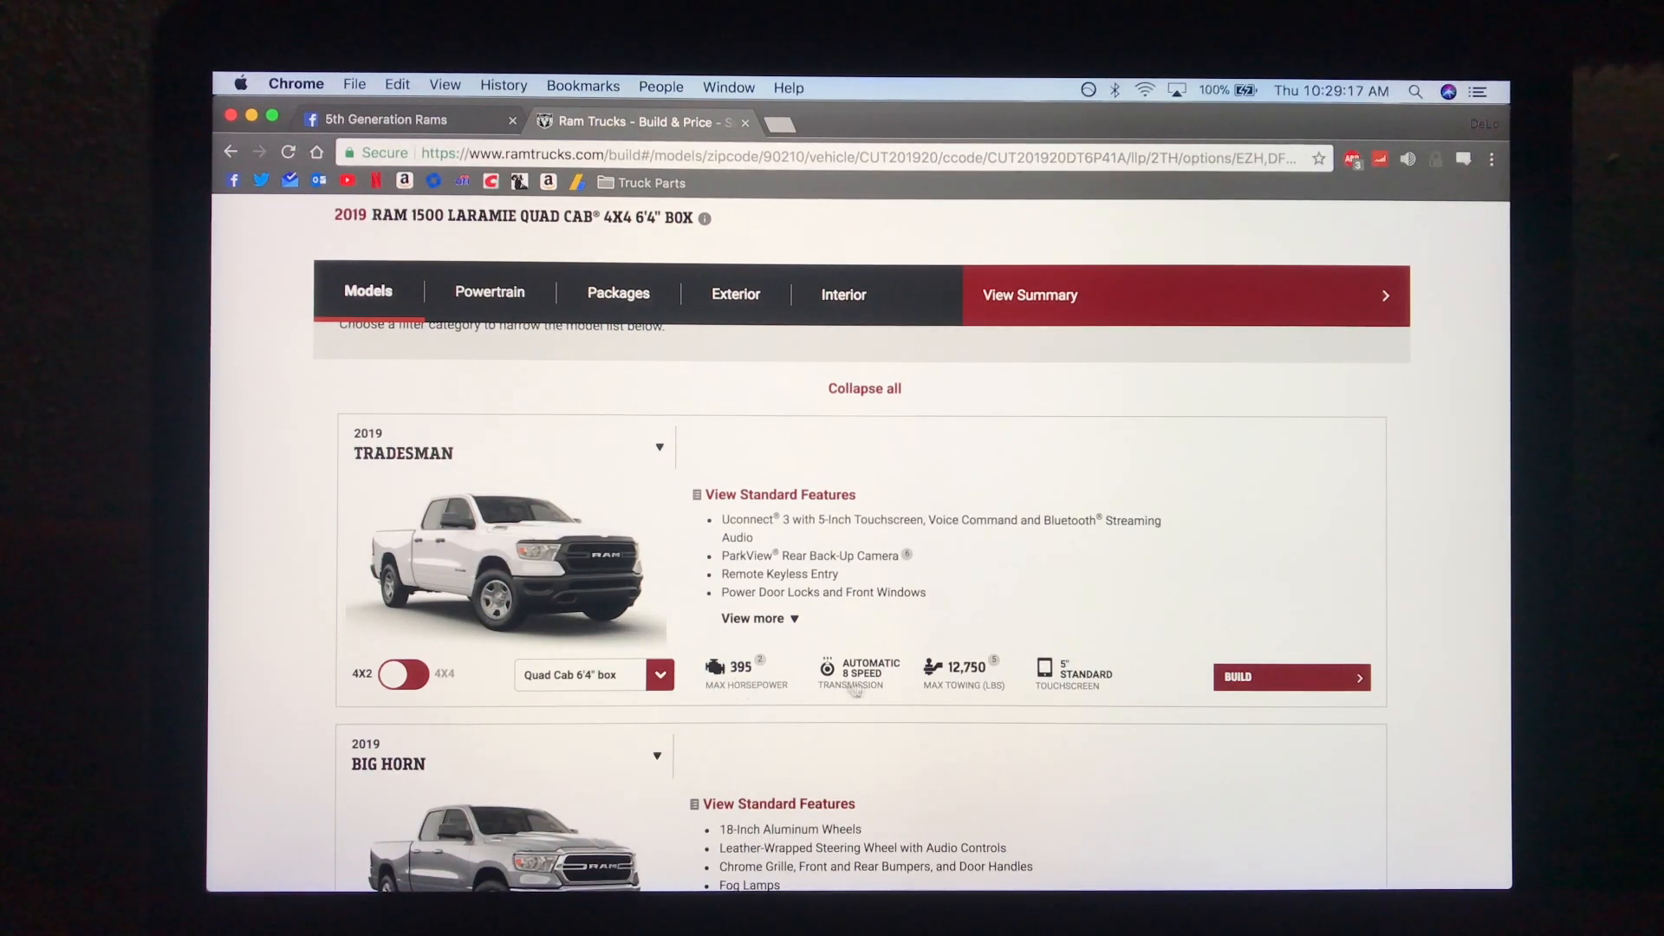
{"action": "scroll", "scroll_direction": "down", "scroll_amount": 3}
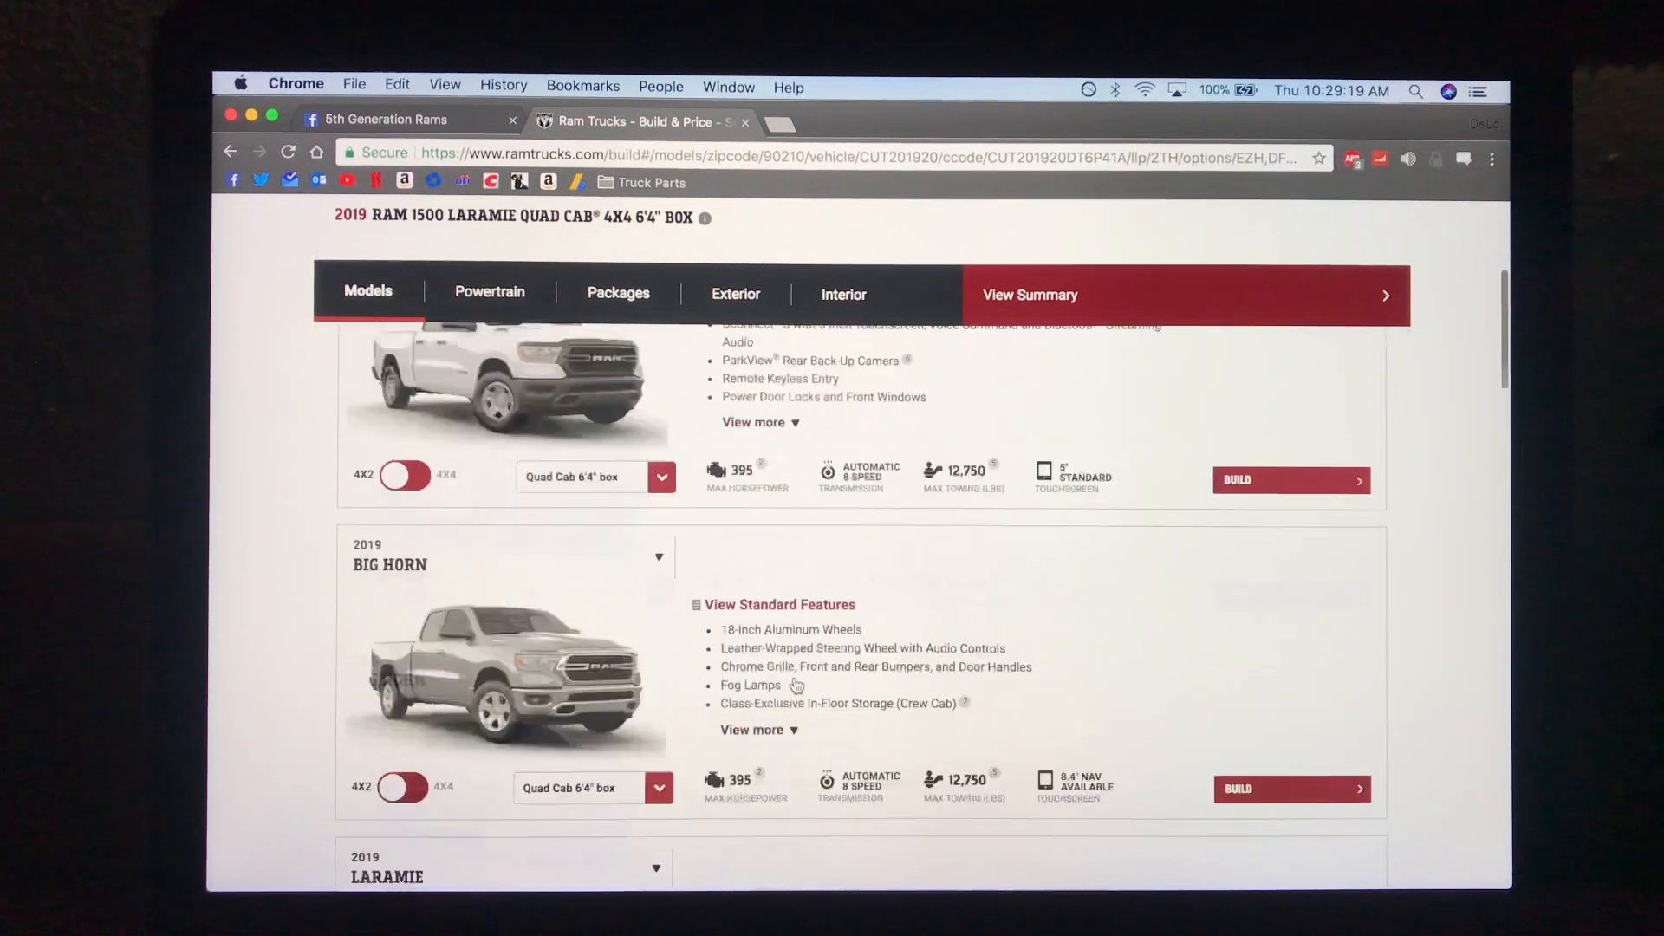
{"action": "scroll", "scroll_direction": "down", "scroll_amount": 3}
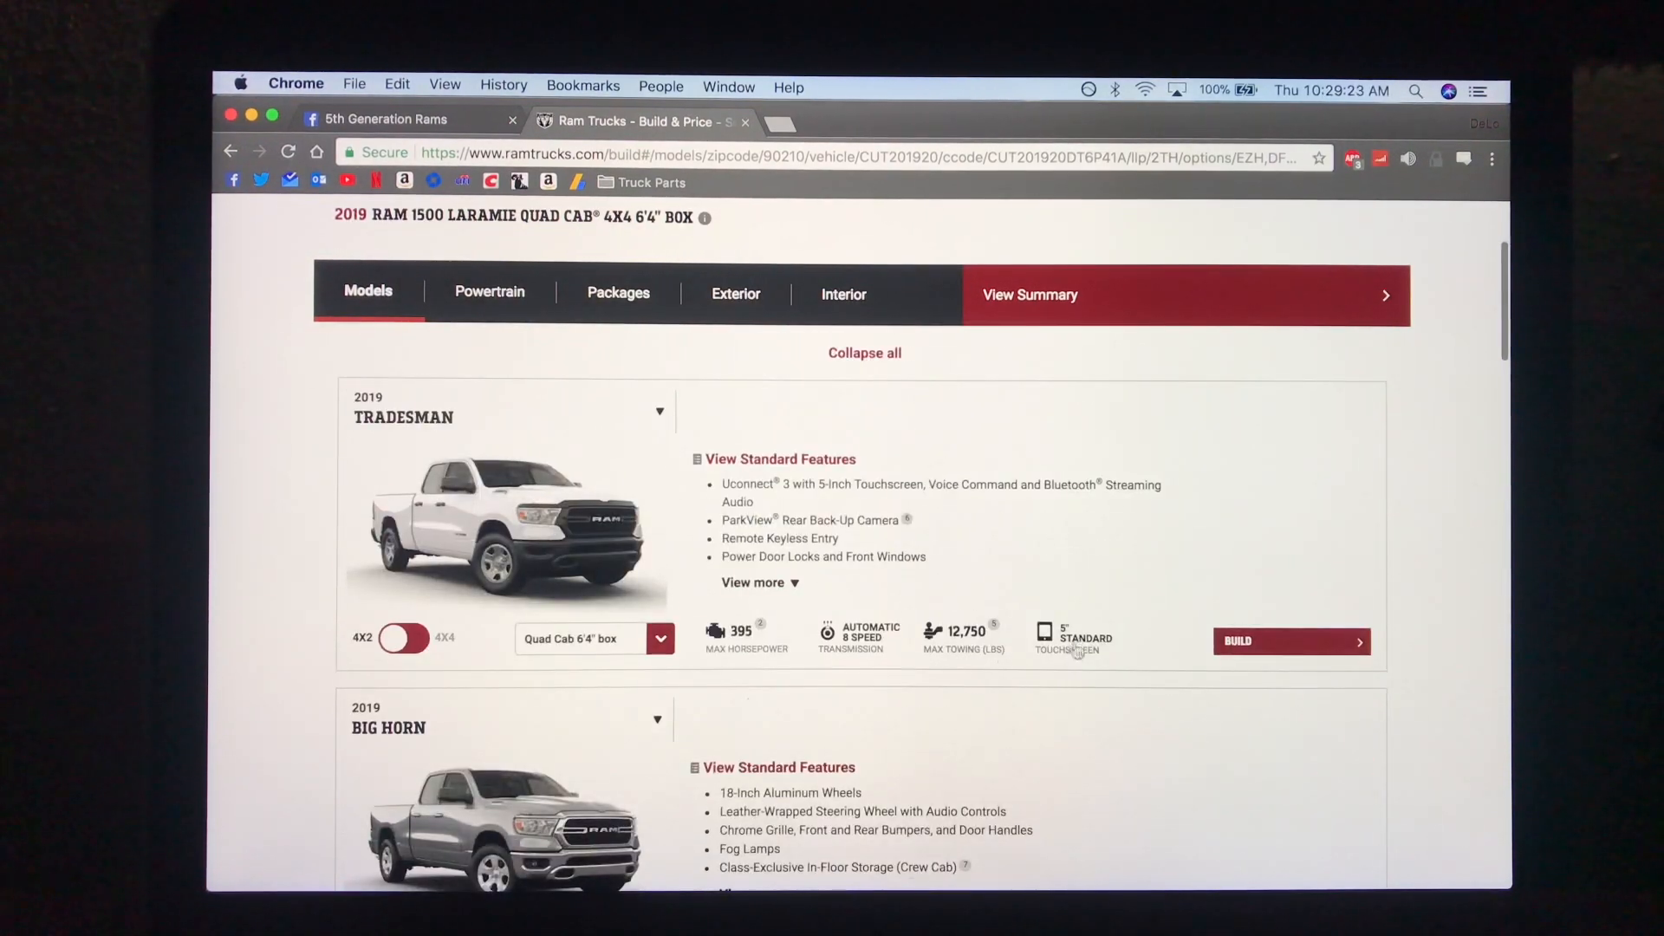
{"action": "scroll", "scroll_direction": "down", "scroll_amount": 3}
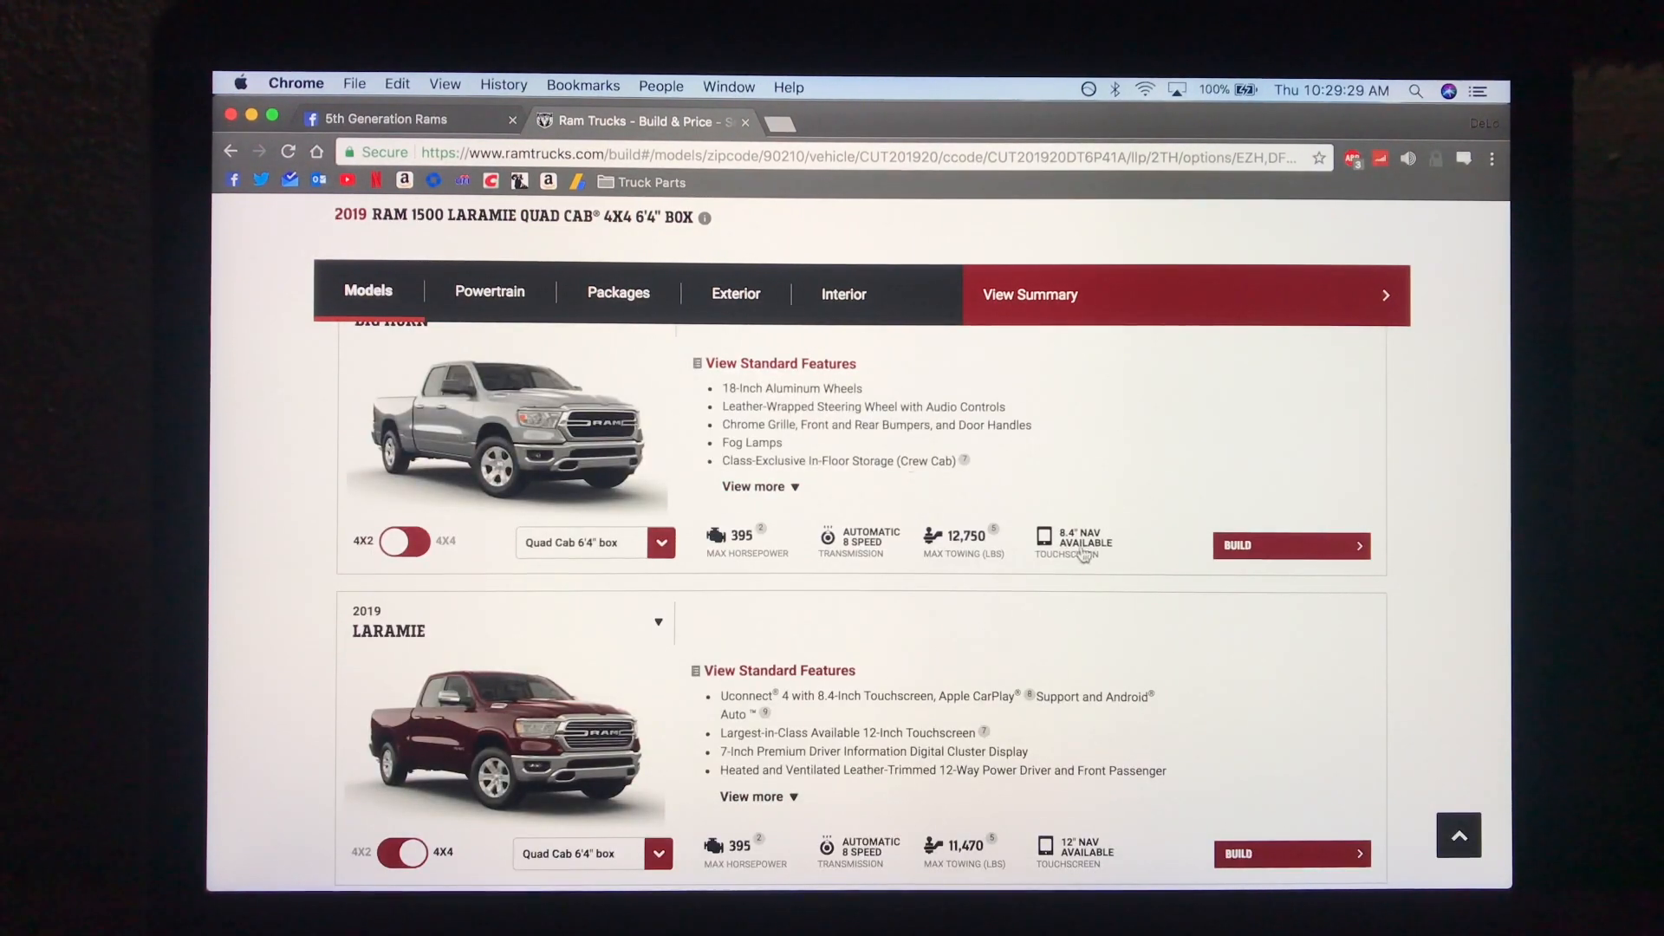
{"action": "scroll", "scroll_direction": "down", "scroll_amount": 3}
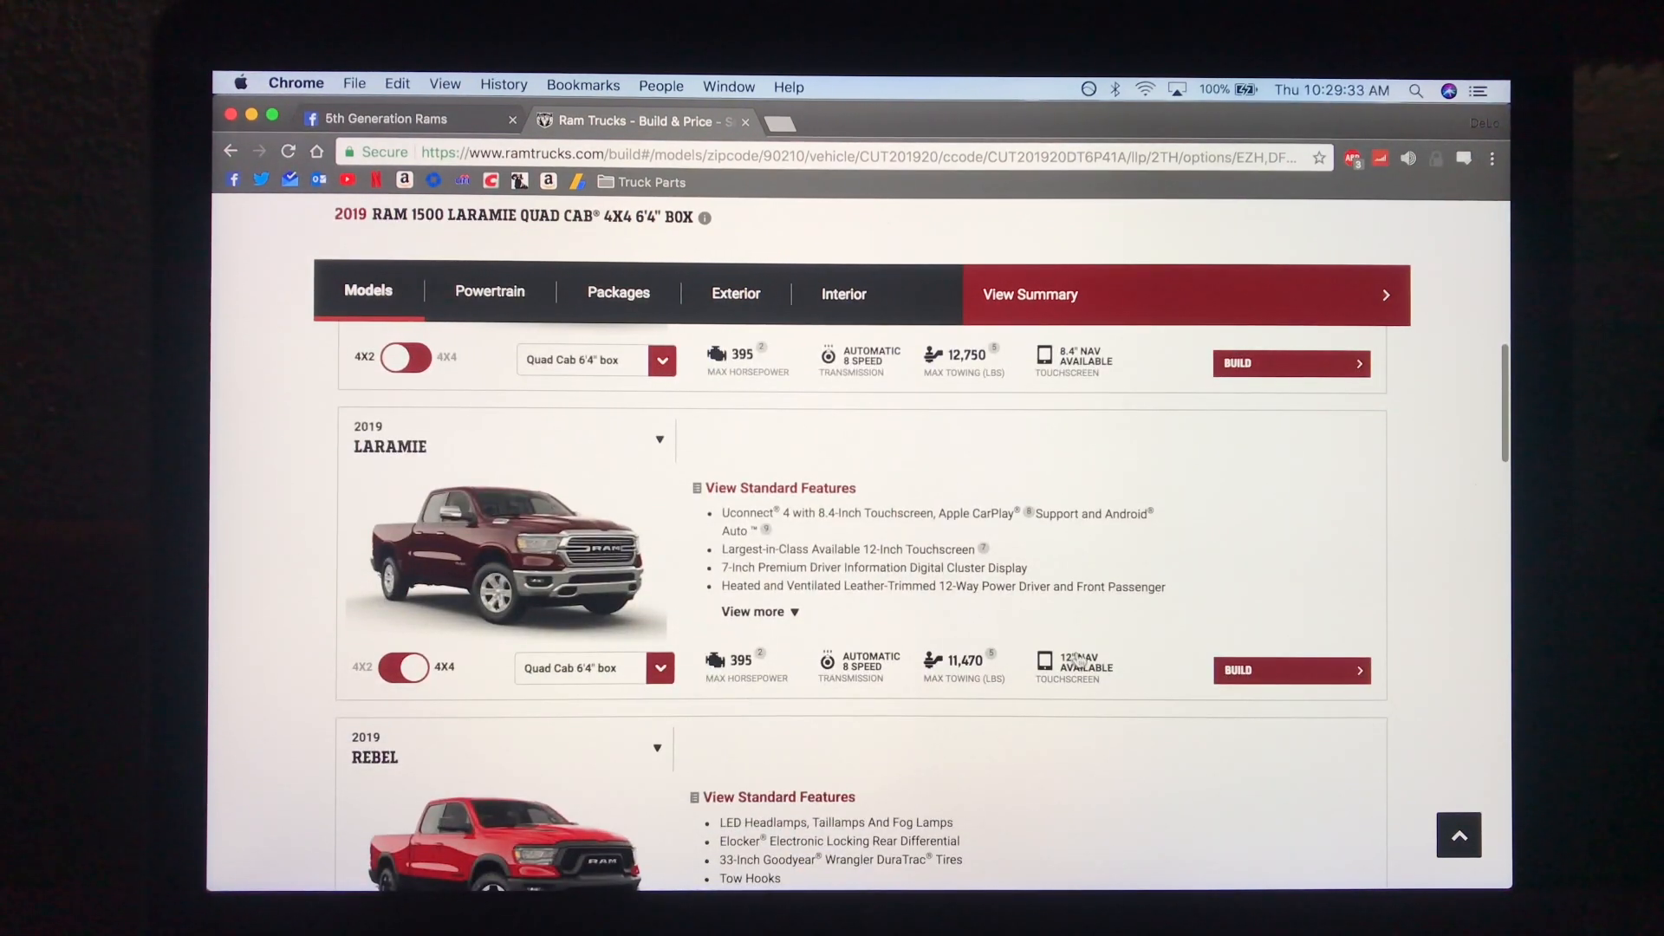
{"action": "scroll", "scroll_direction": "down", "scroll_amount": 3}
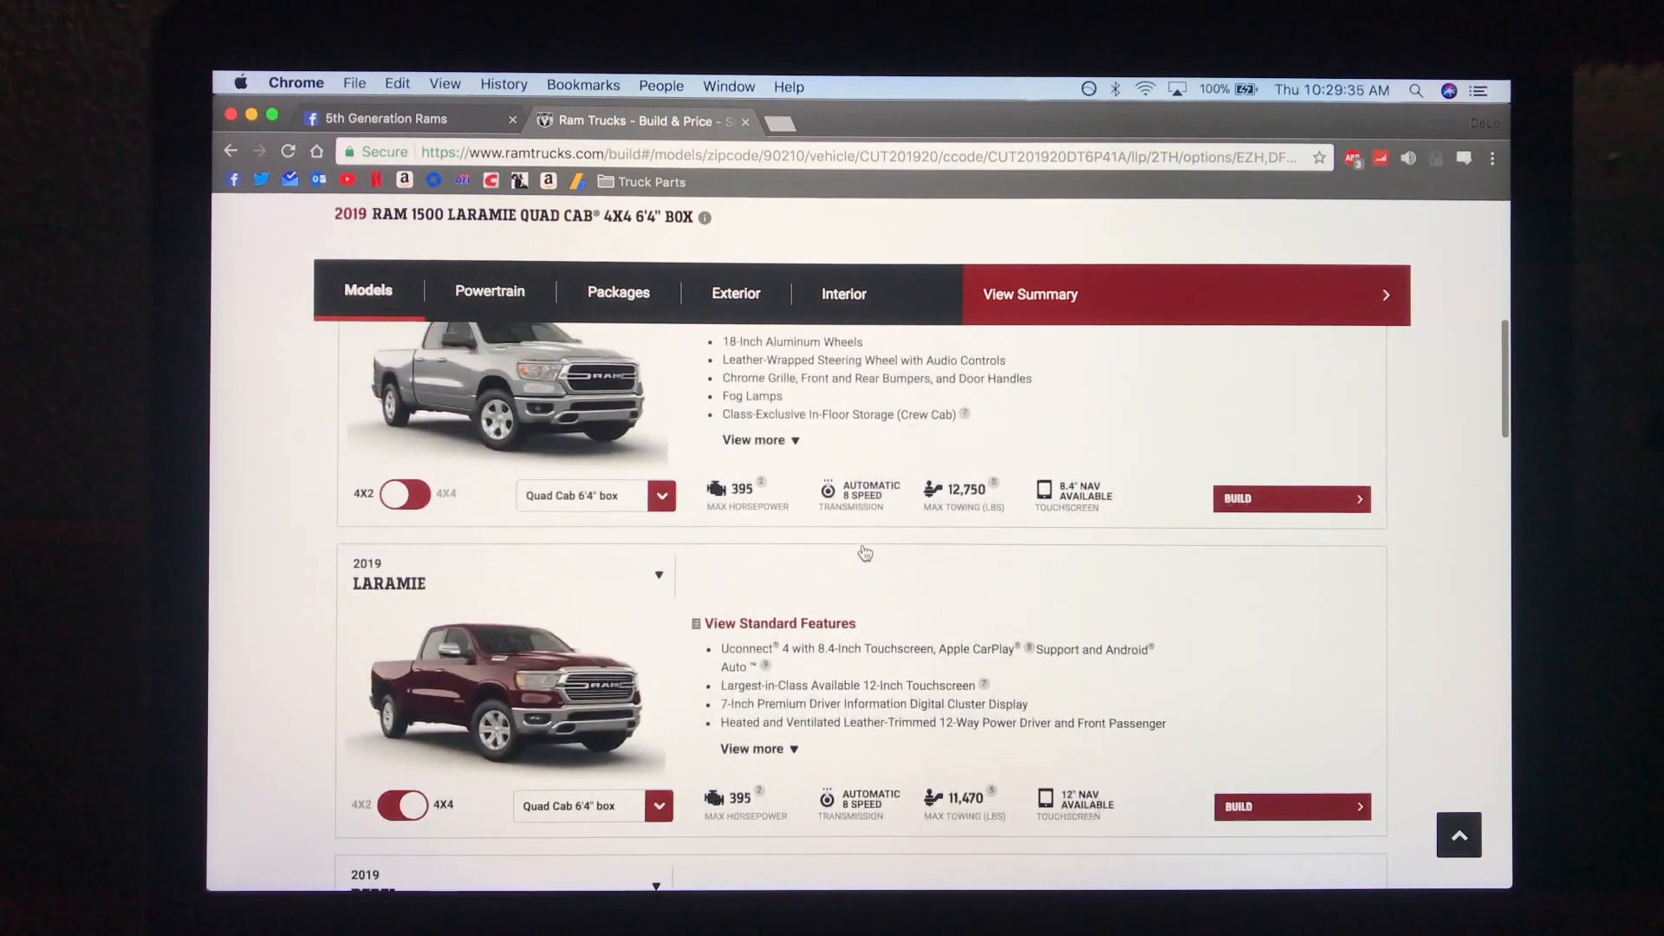
{"action": "scroll", "scroll_direction": "down", "scroll_amount": 3}
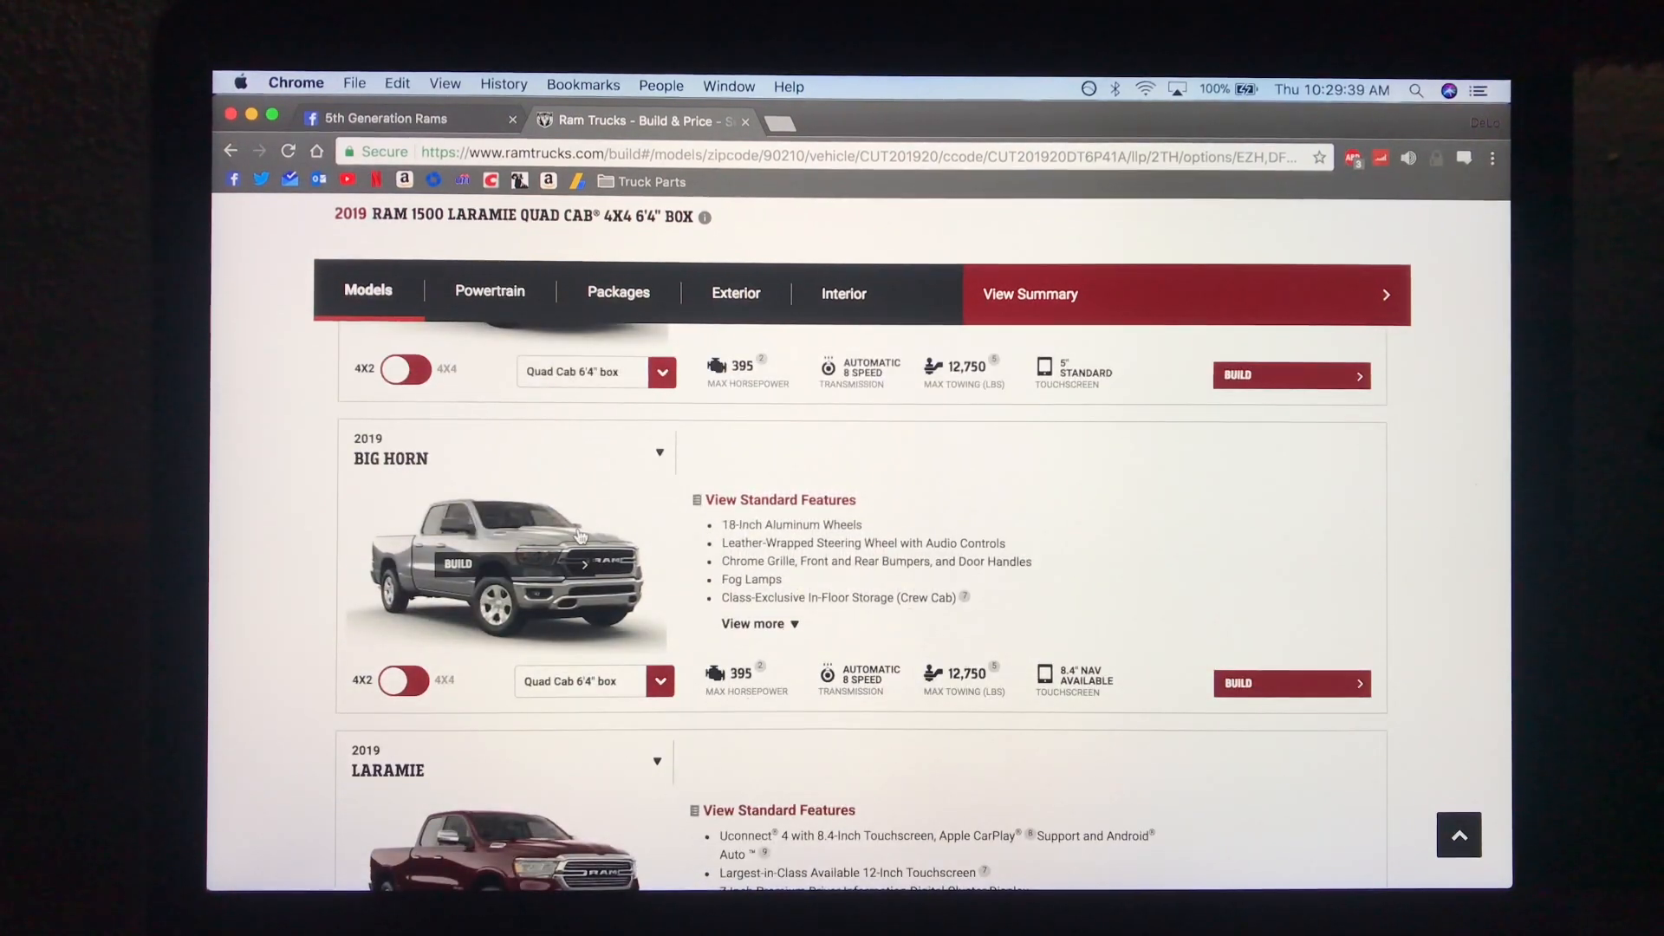
{"action": "scroll", "scroll_direction": "down", "scroll_amount": 3}
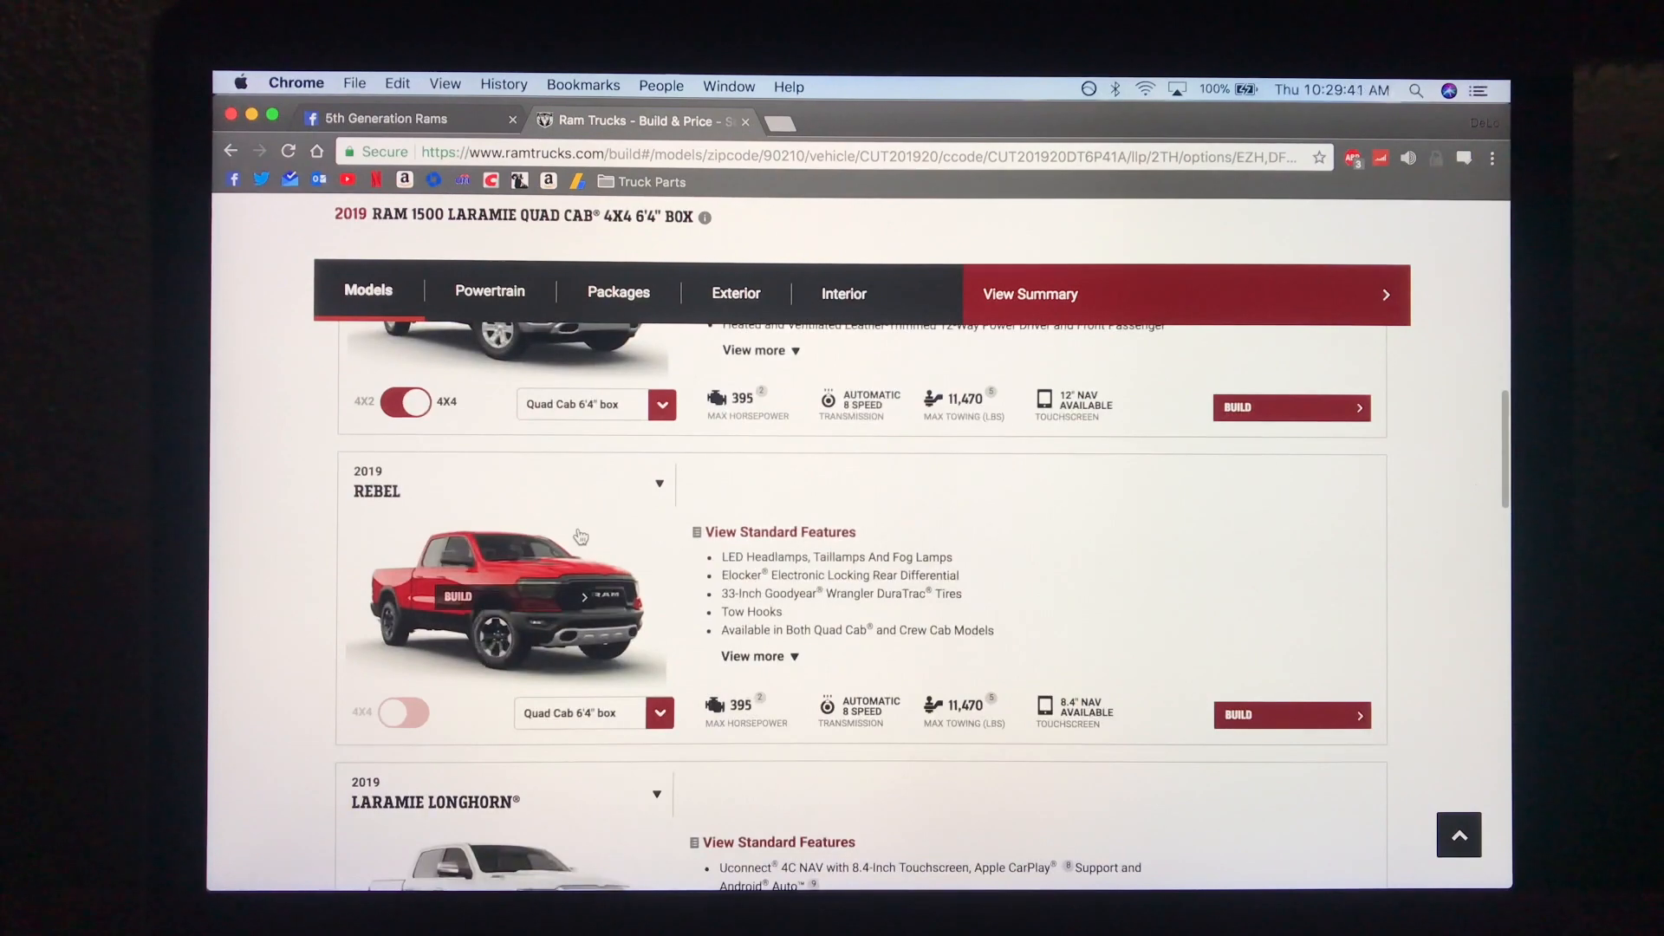
{"action": "scroll", "scroll_direction": "down", "scroll_amount": 3}
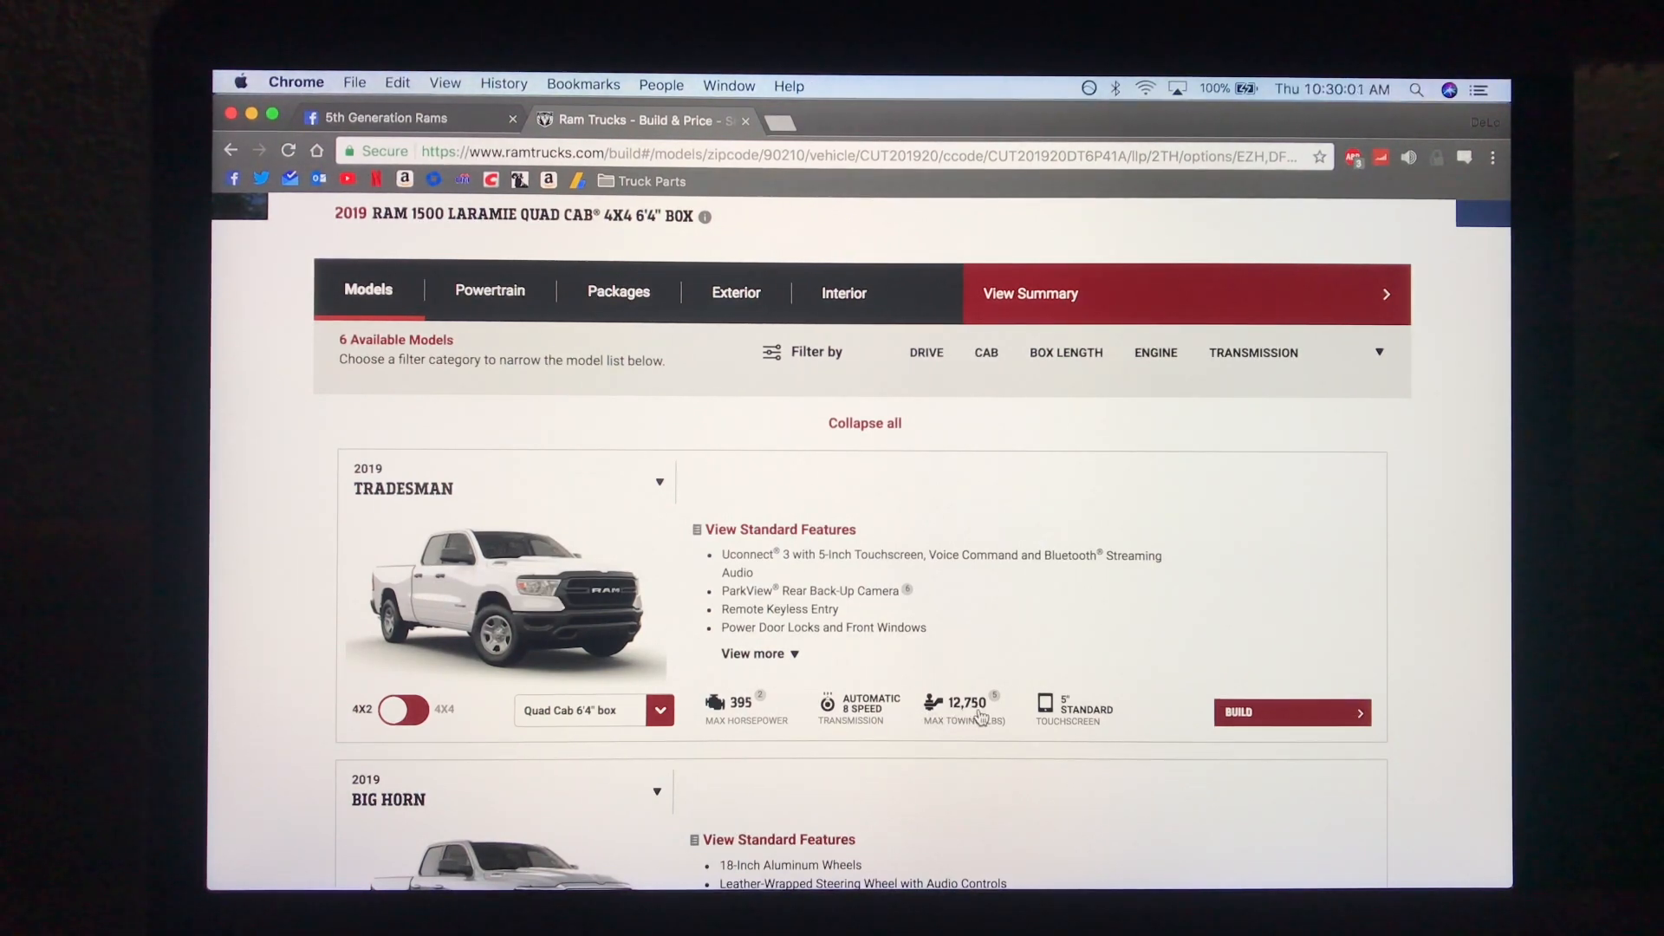
{"action": "mouse_move", "coordinate": [980, 748]}
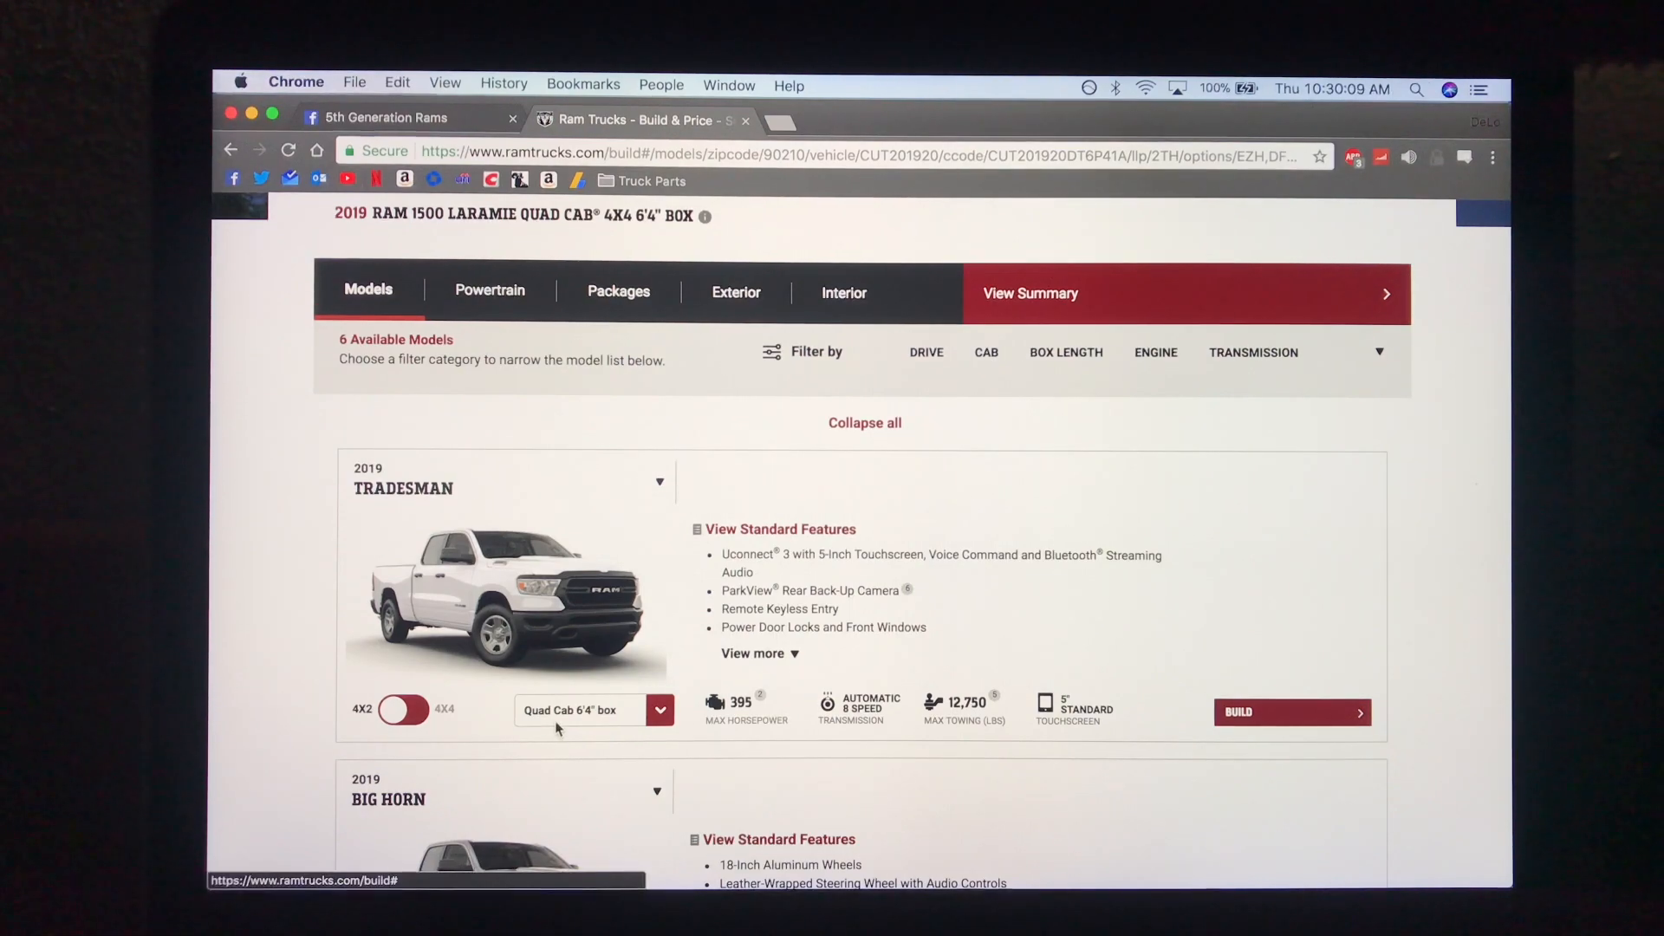
{"action": "scroll", "scroll_direction": "down", "scroll_amount": 3}
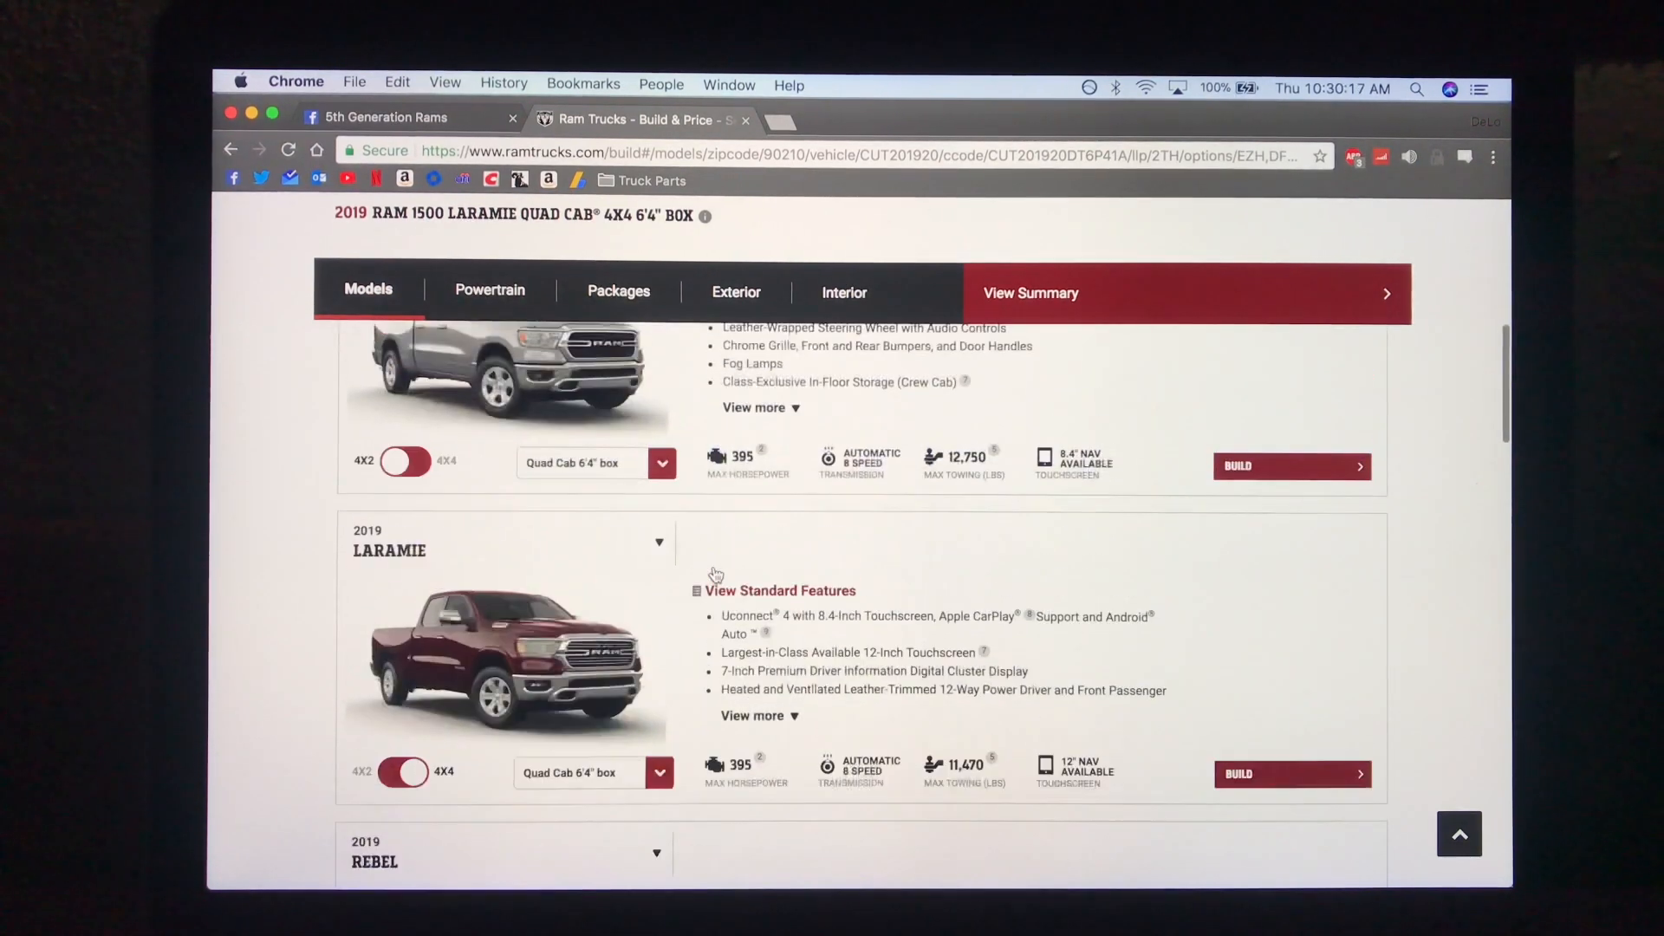
Step: Set the Big Horn trim to 4x4 with the Crew Cab 5'7" box (11,340 lbs towing)
{"action": "left_click", "coordinate": [659, 670]}
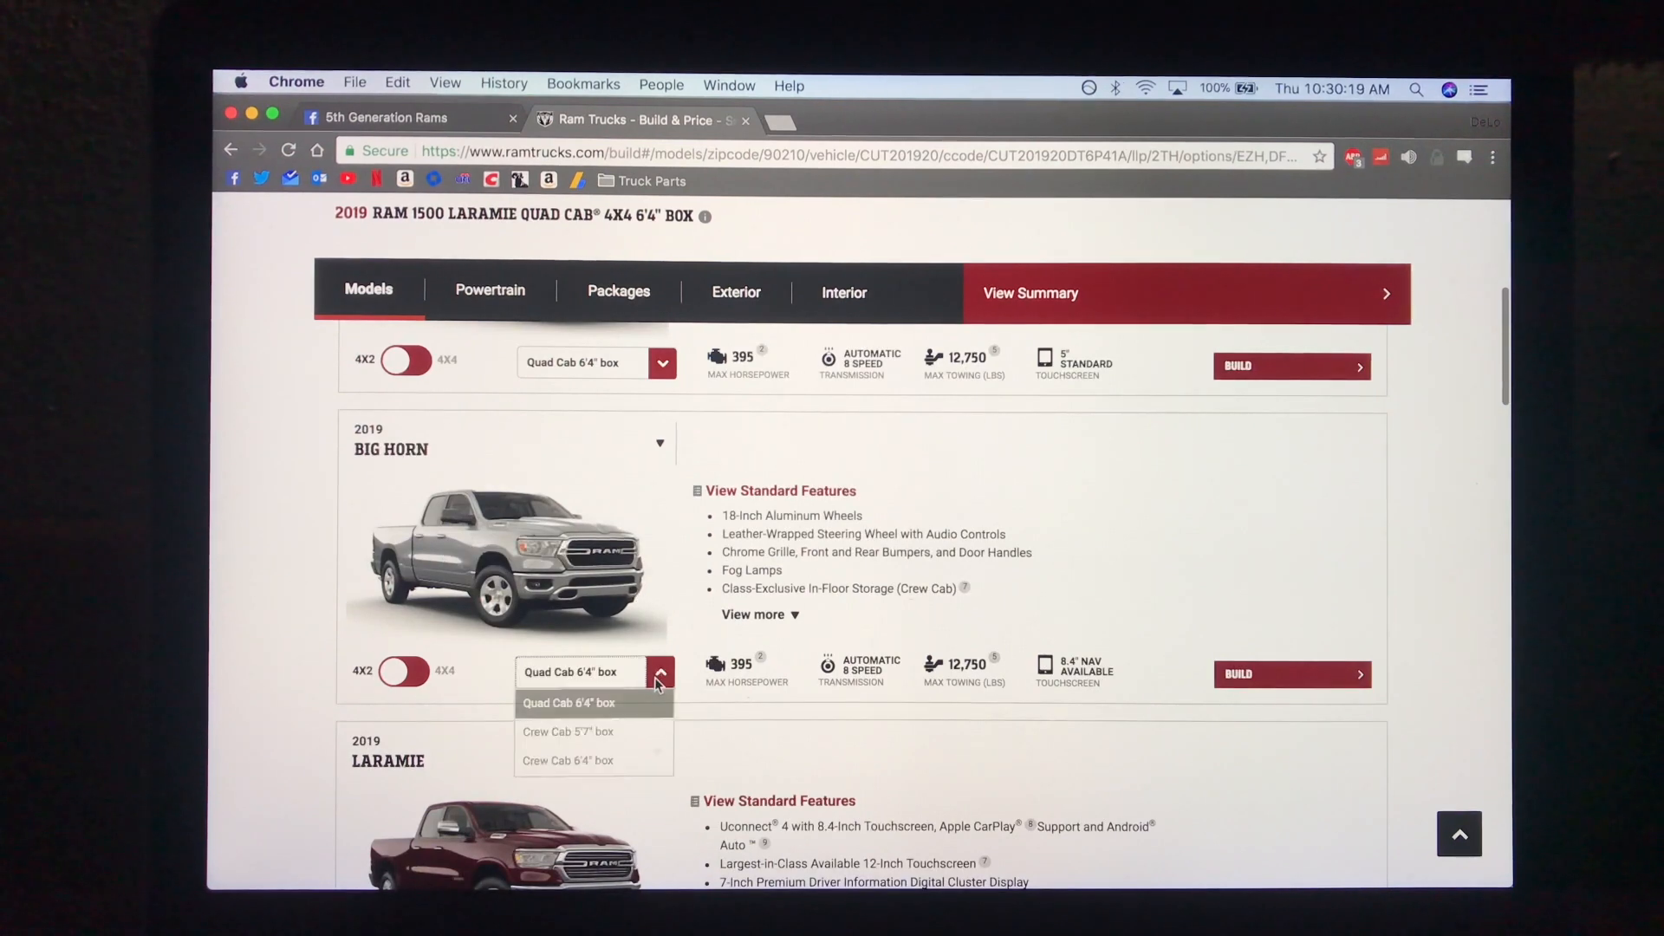
{"action": "left_click", "coordinate": [405, 671]}
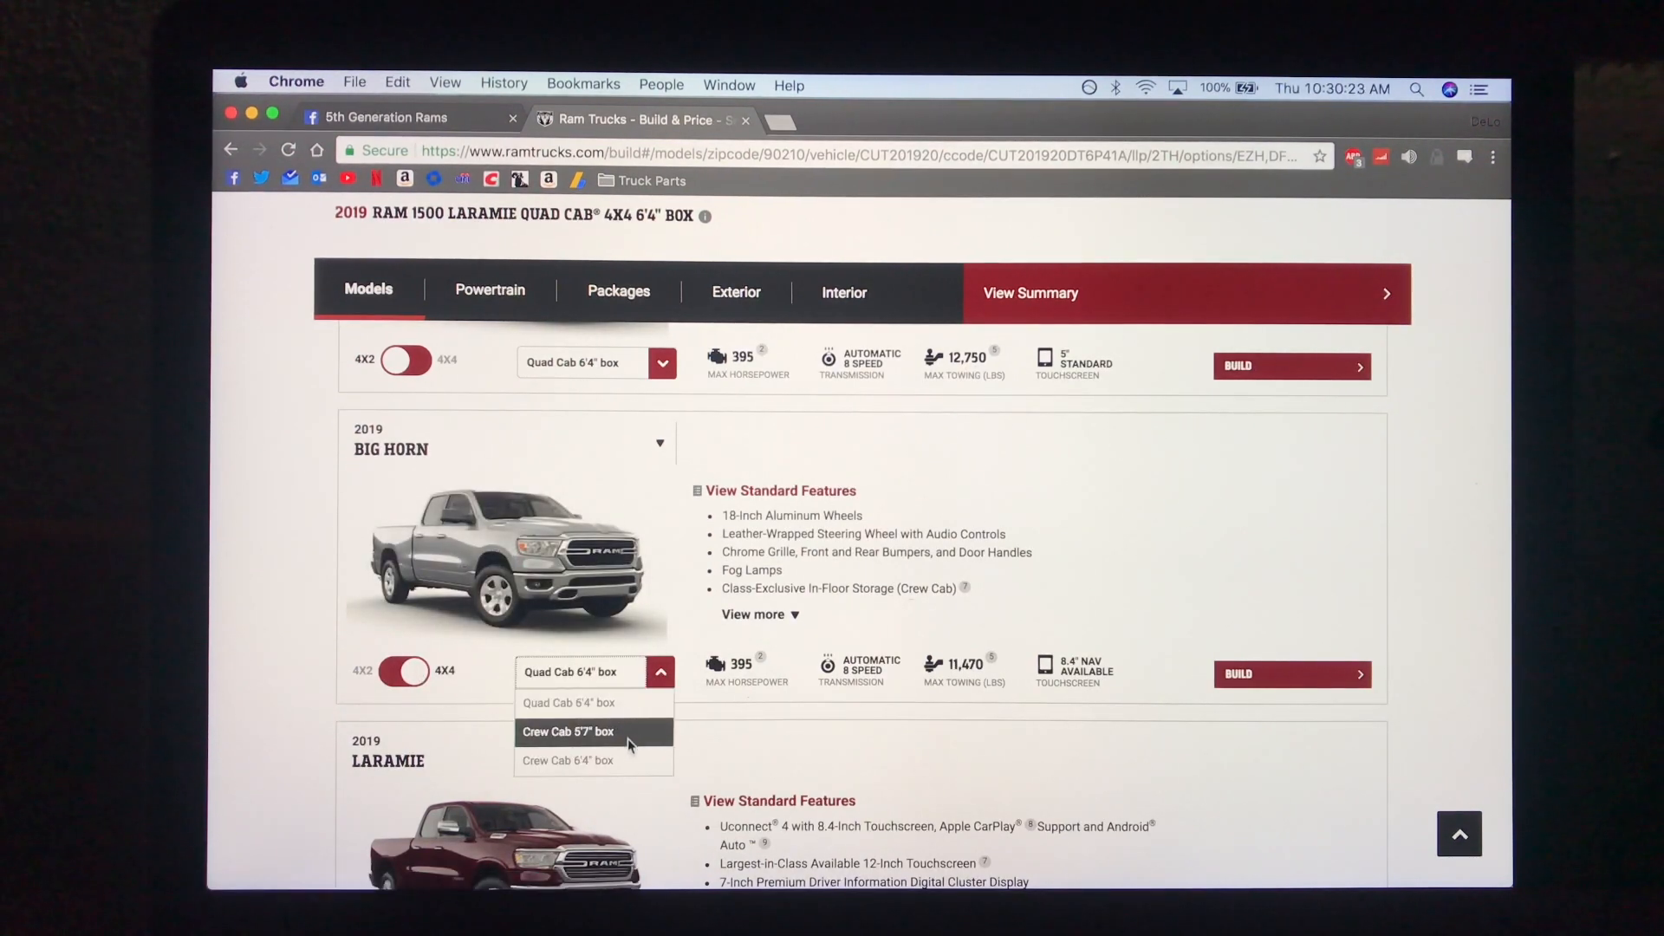
{"action": "left_click", "coordinate": [567, 760]}
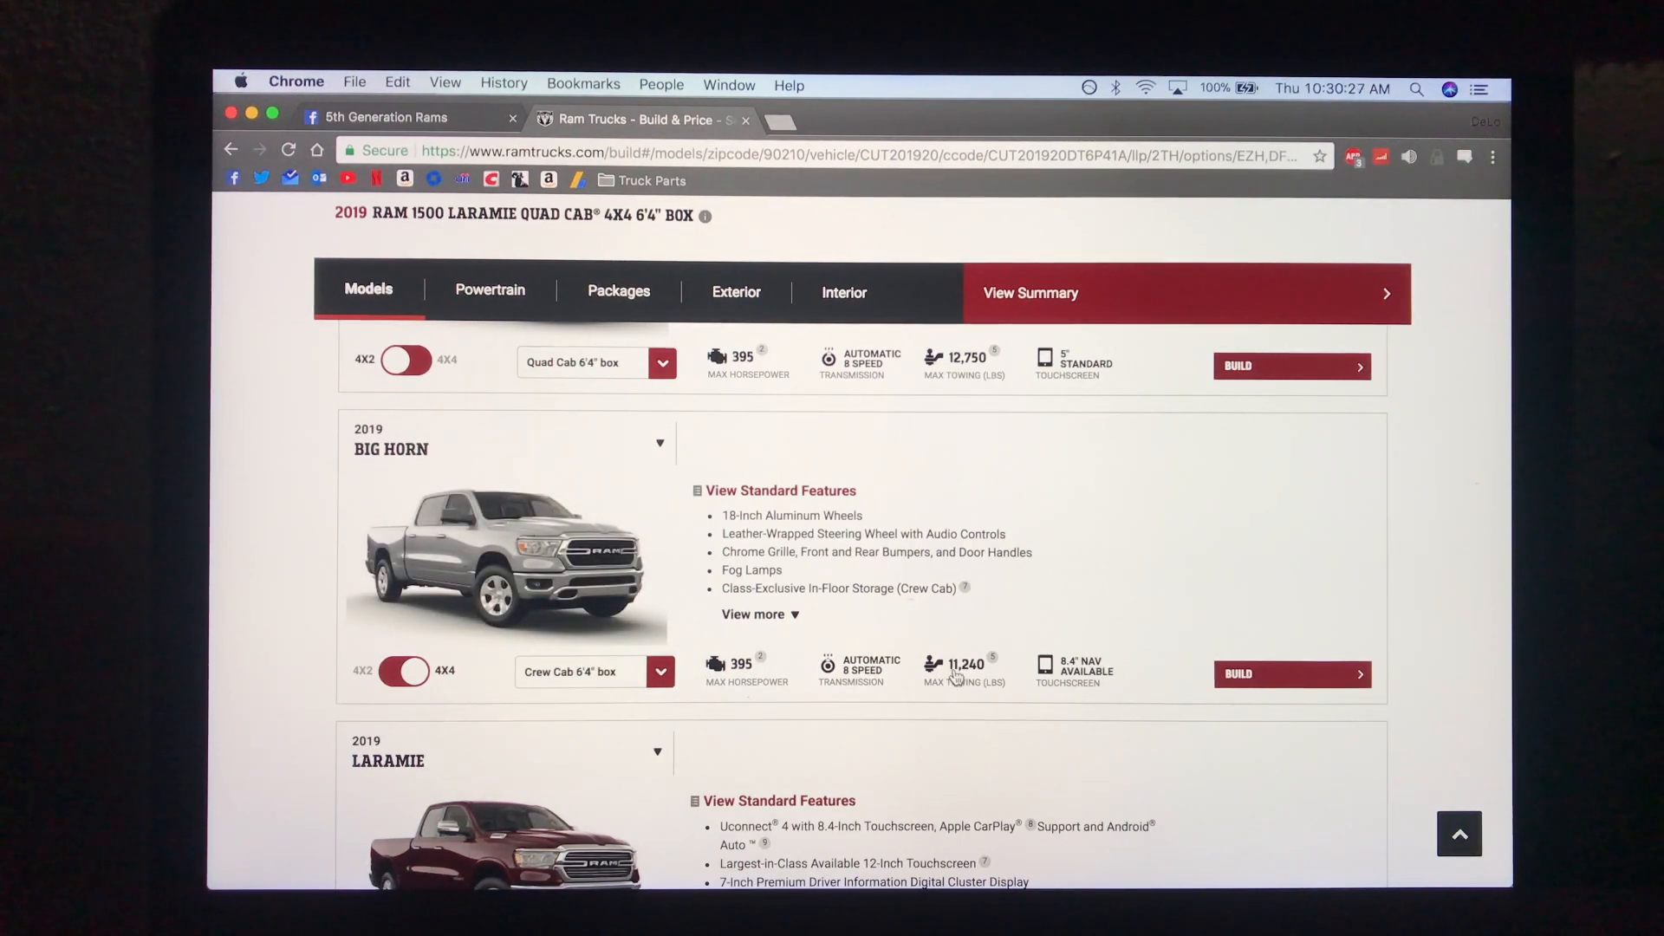
{"action": "left_click", "coordinate": [661, 672]}
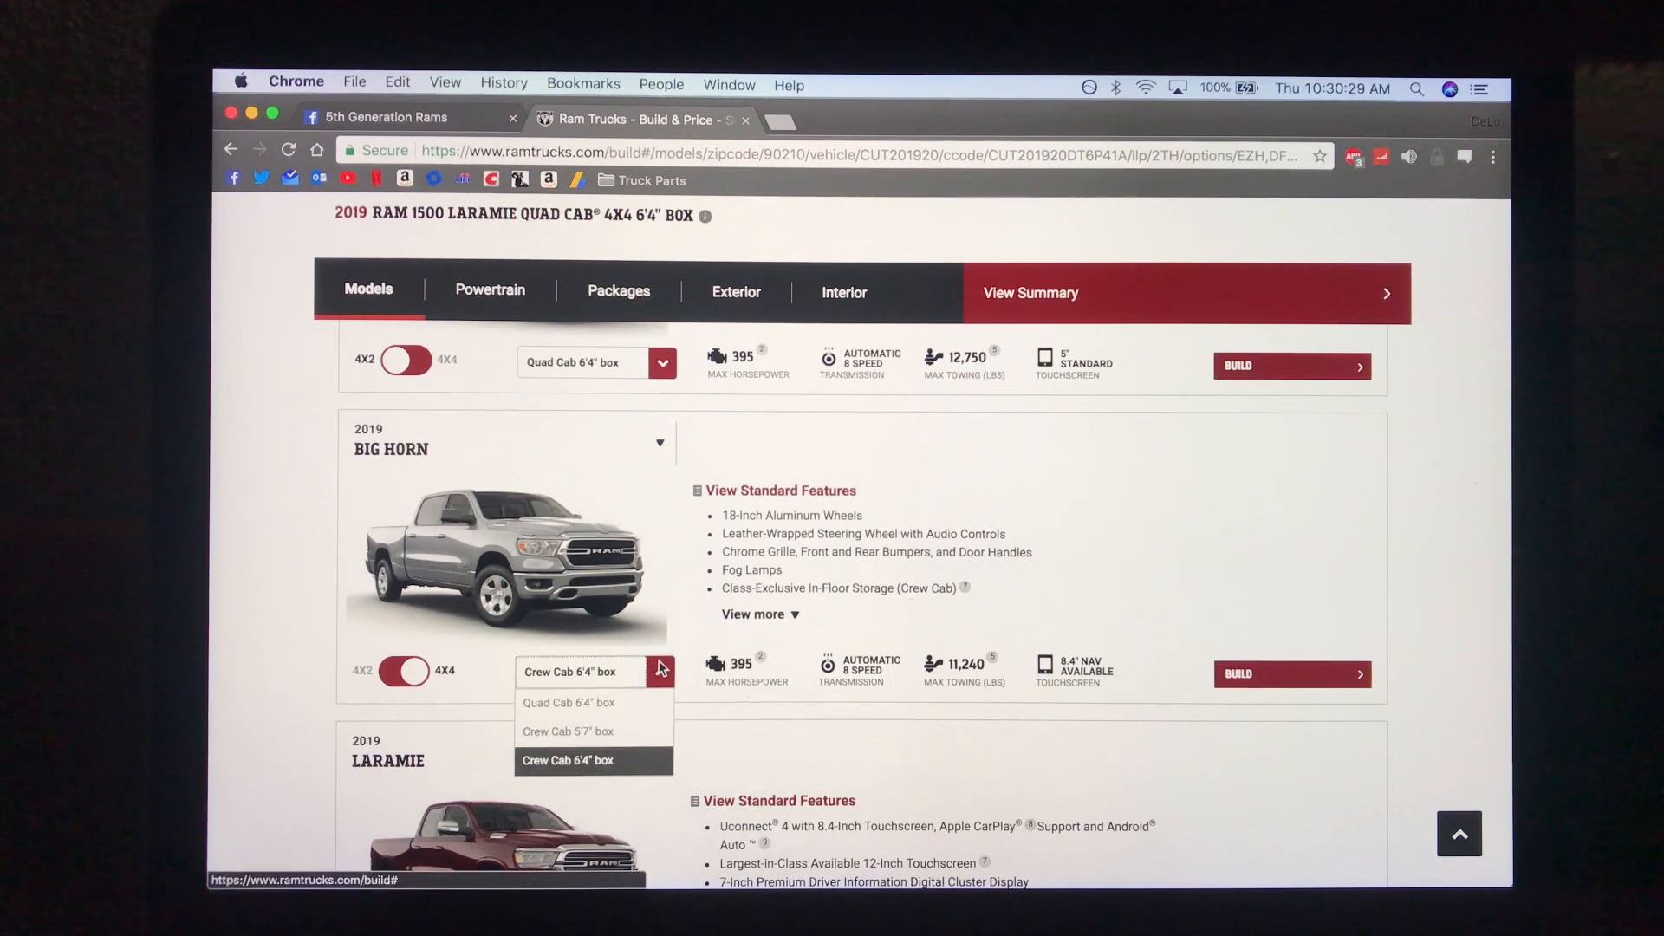
{"action": "mouse_move", "coordinate": [591, 732]}
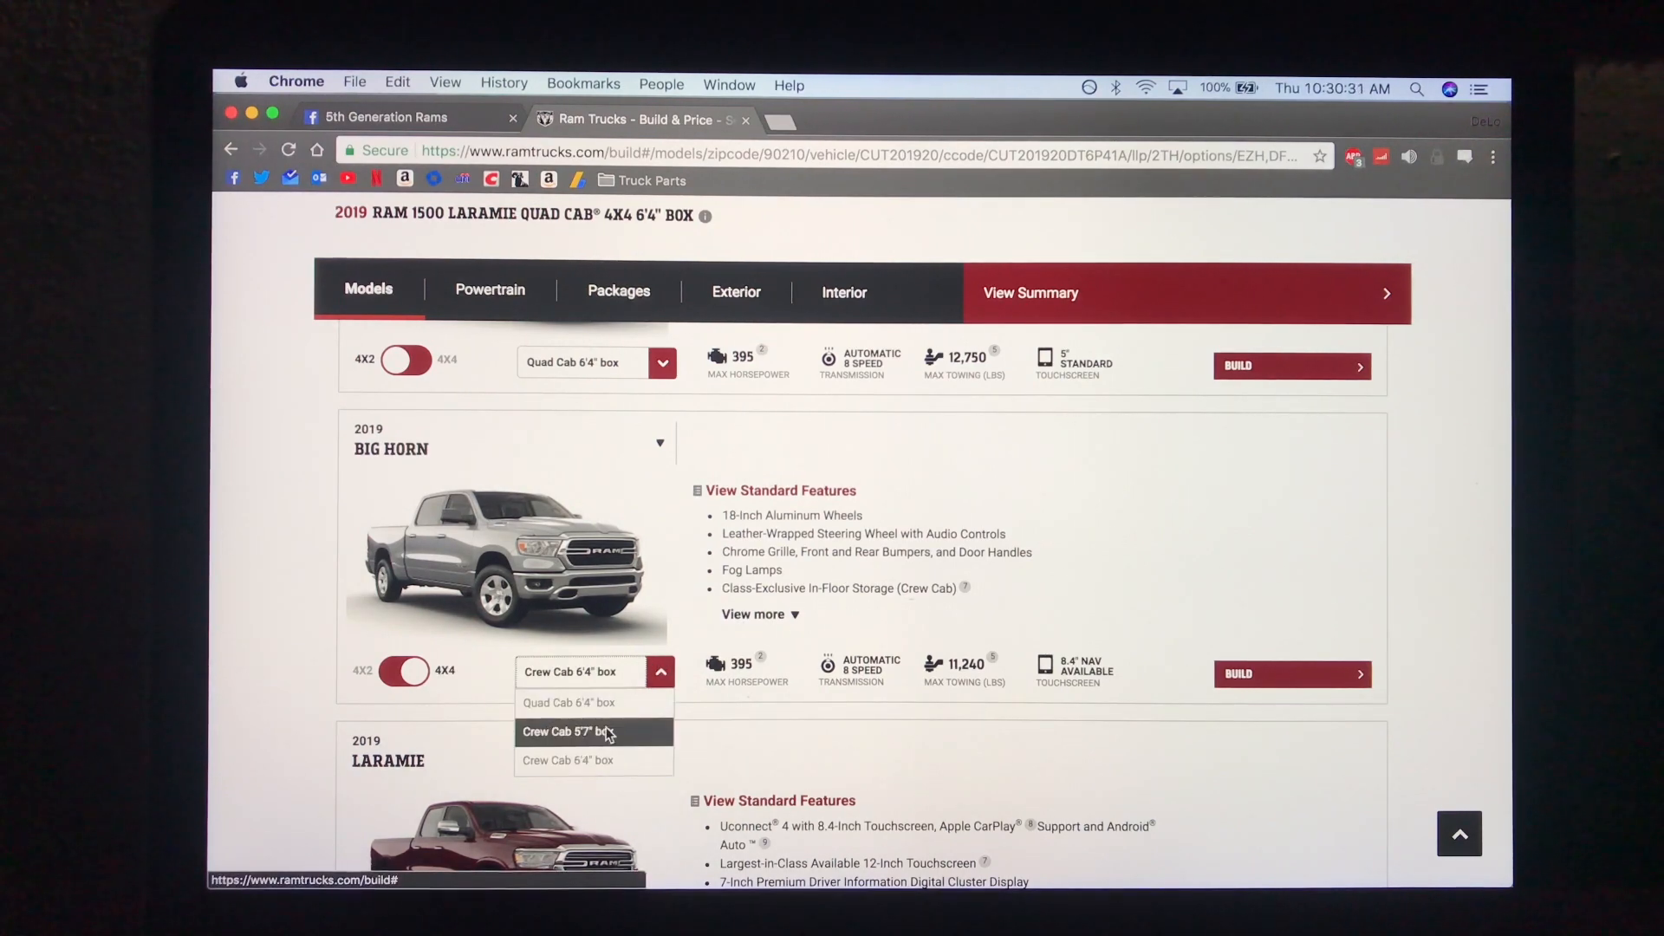
{"action": "left_click", "coordinate": [568, 731]}
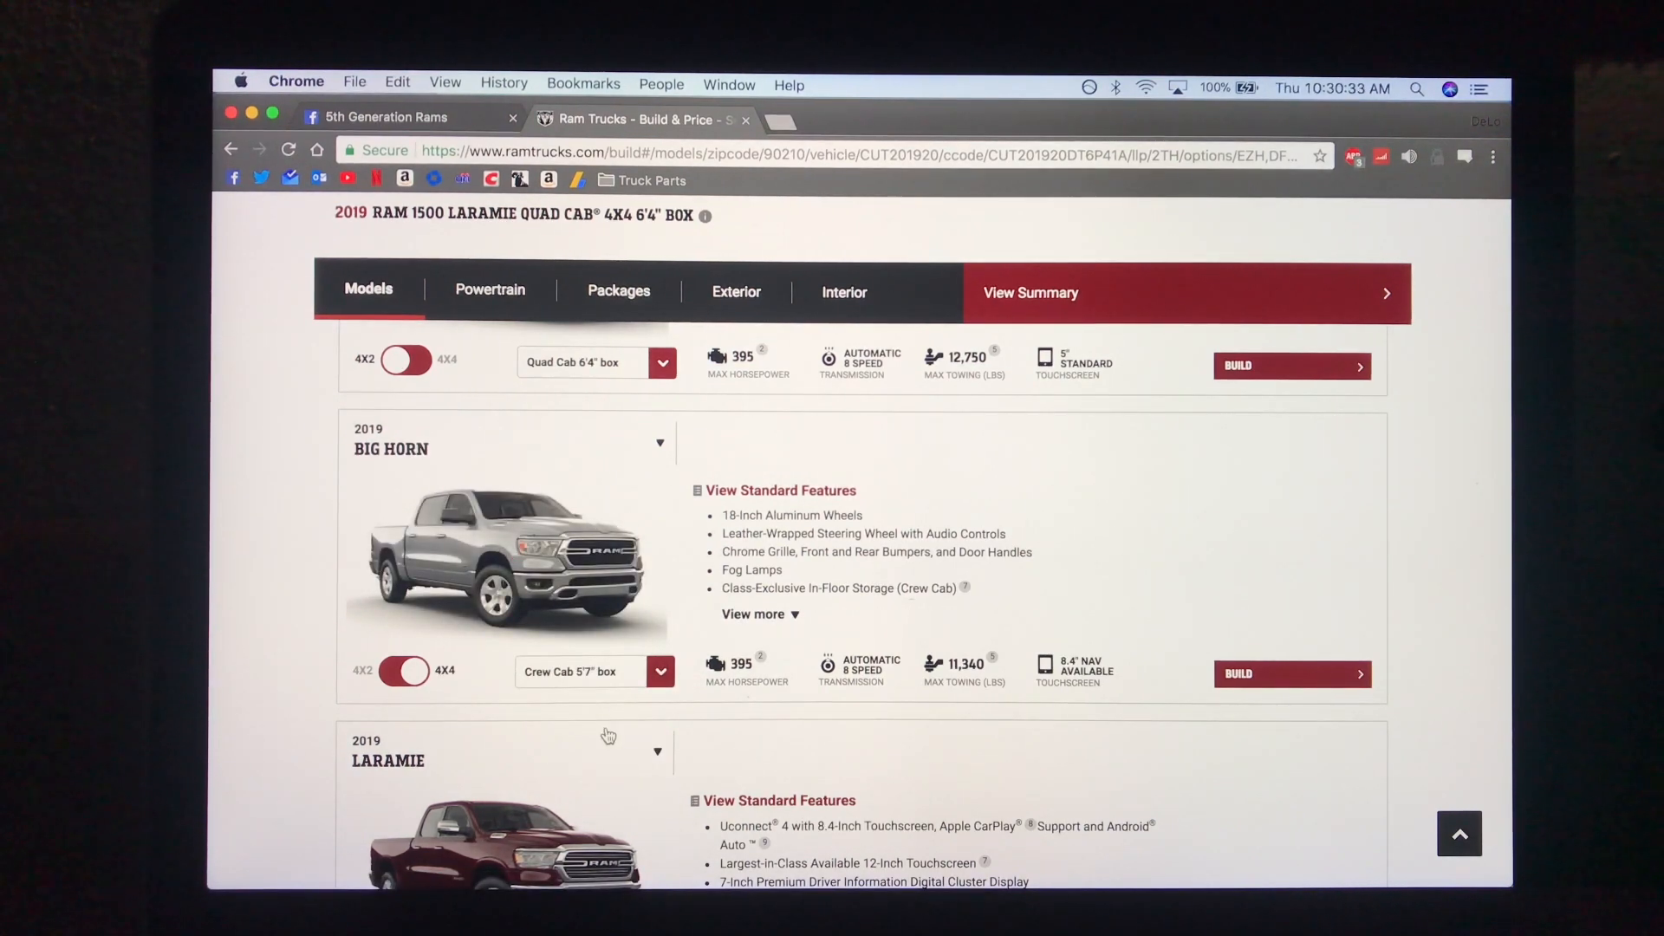
{"action": "mouse_move", "coordinate": [951, 714]}
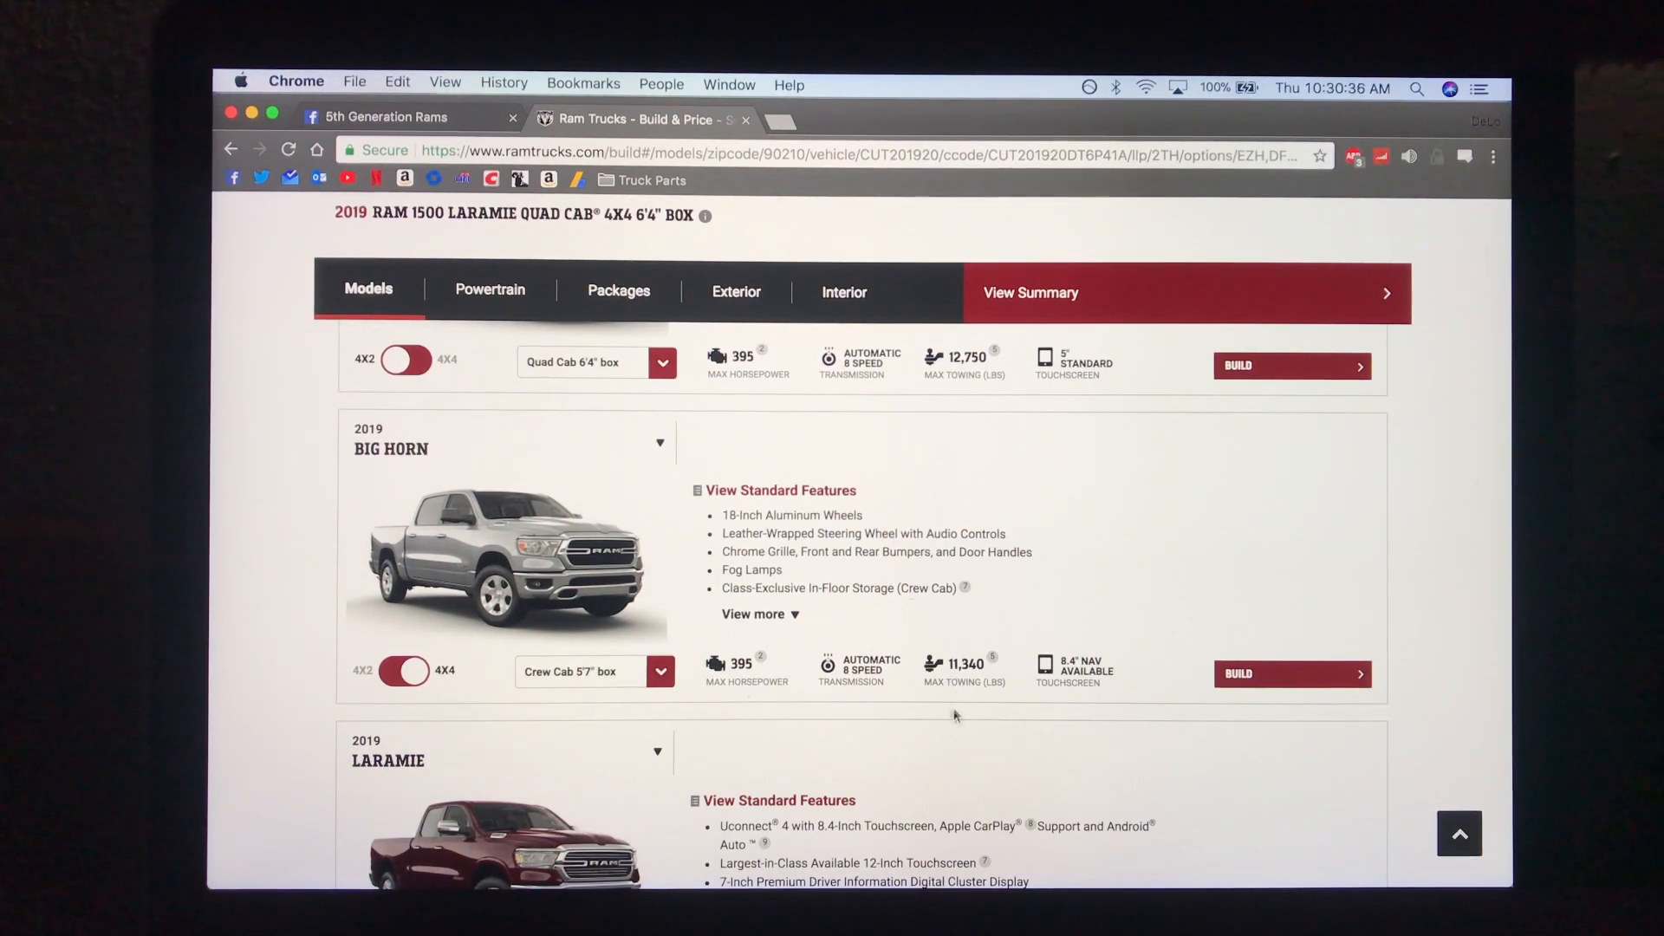
{"action": "scroll", "scroll_direction": "down", "scroll_amount": 3}
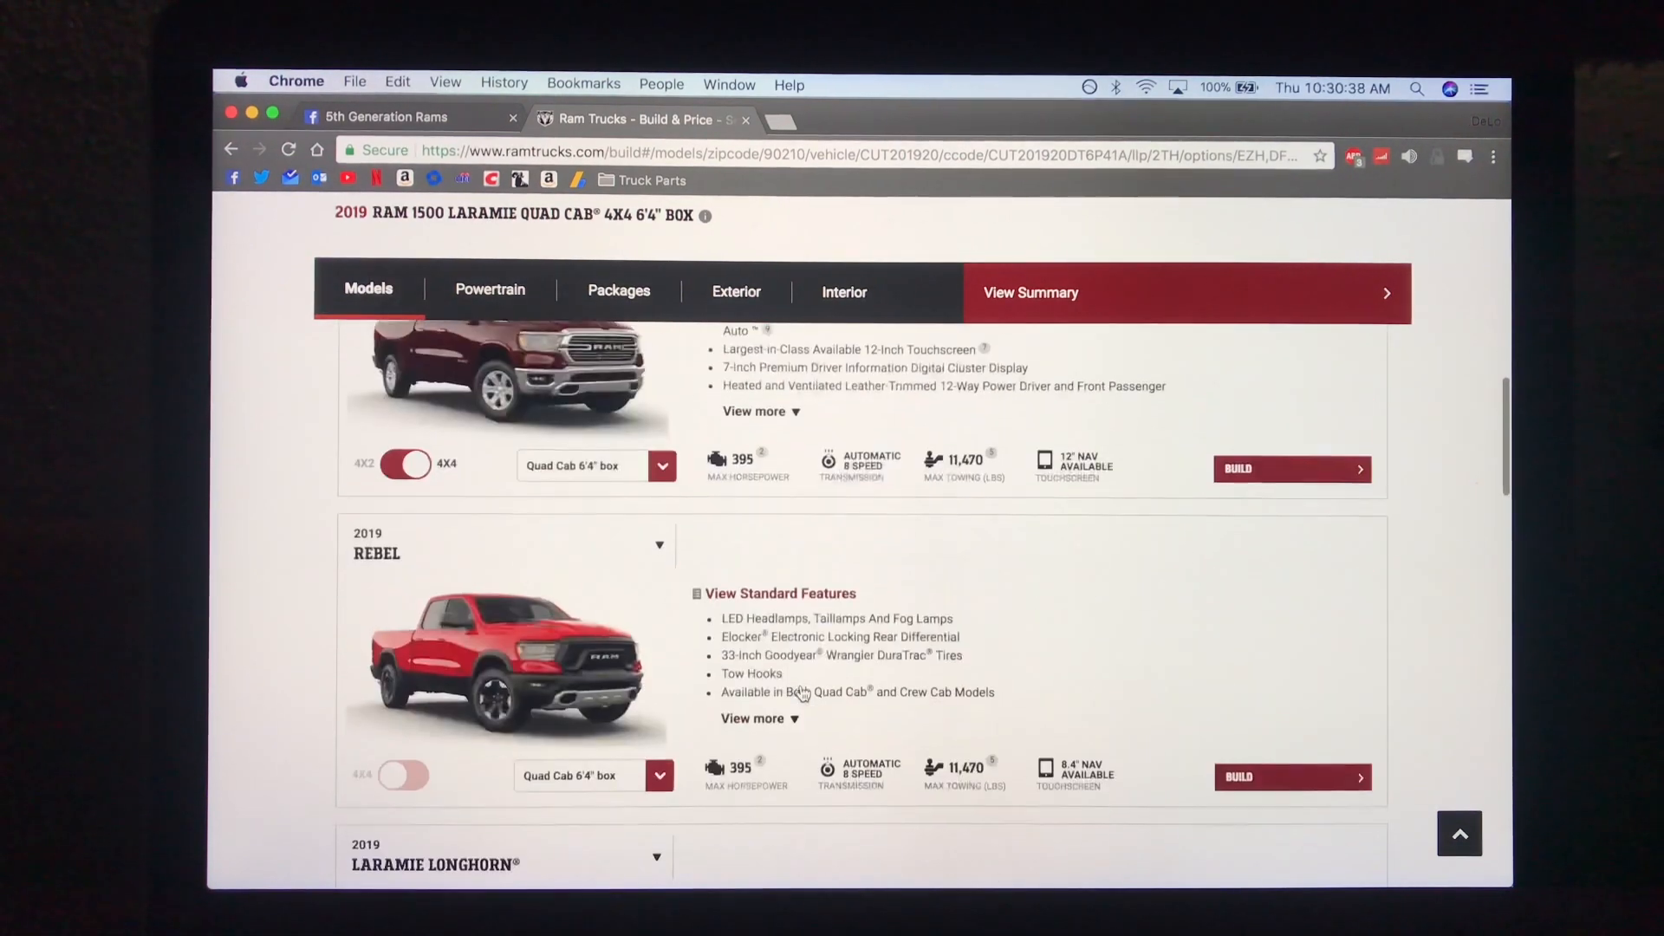
{"action": "scroll", "scroll_direction": "down", "scroll_amount": 3}
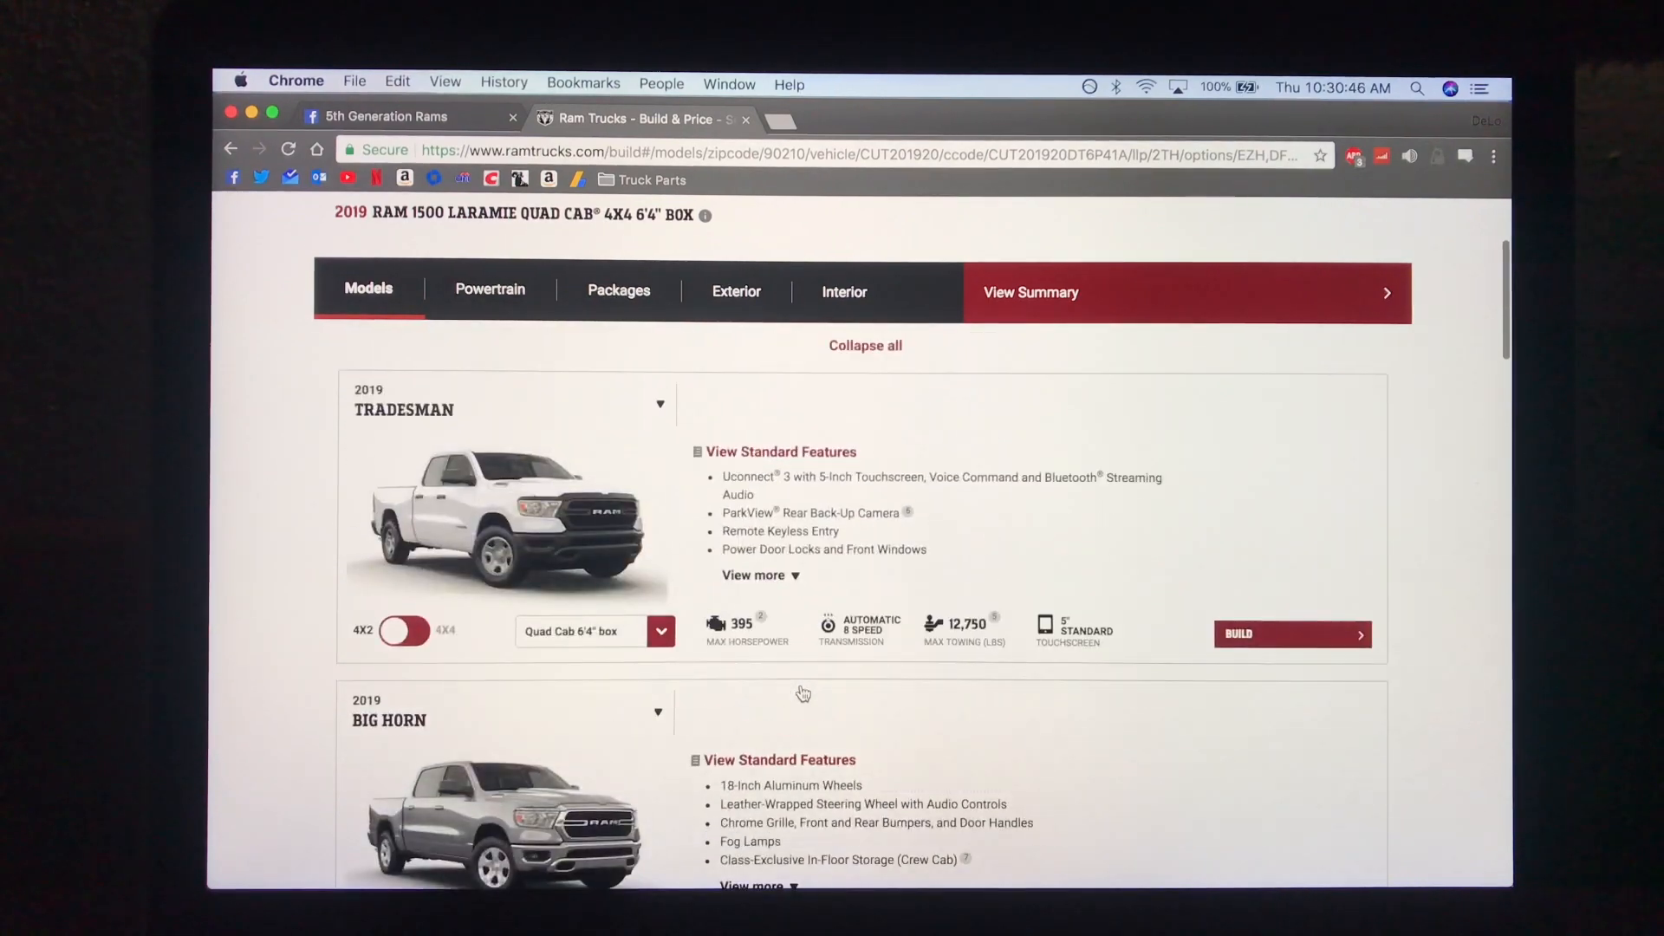
{"action": "scroll", "scroll_direction": "down", "scroll_amount": 3}
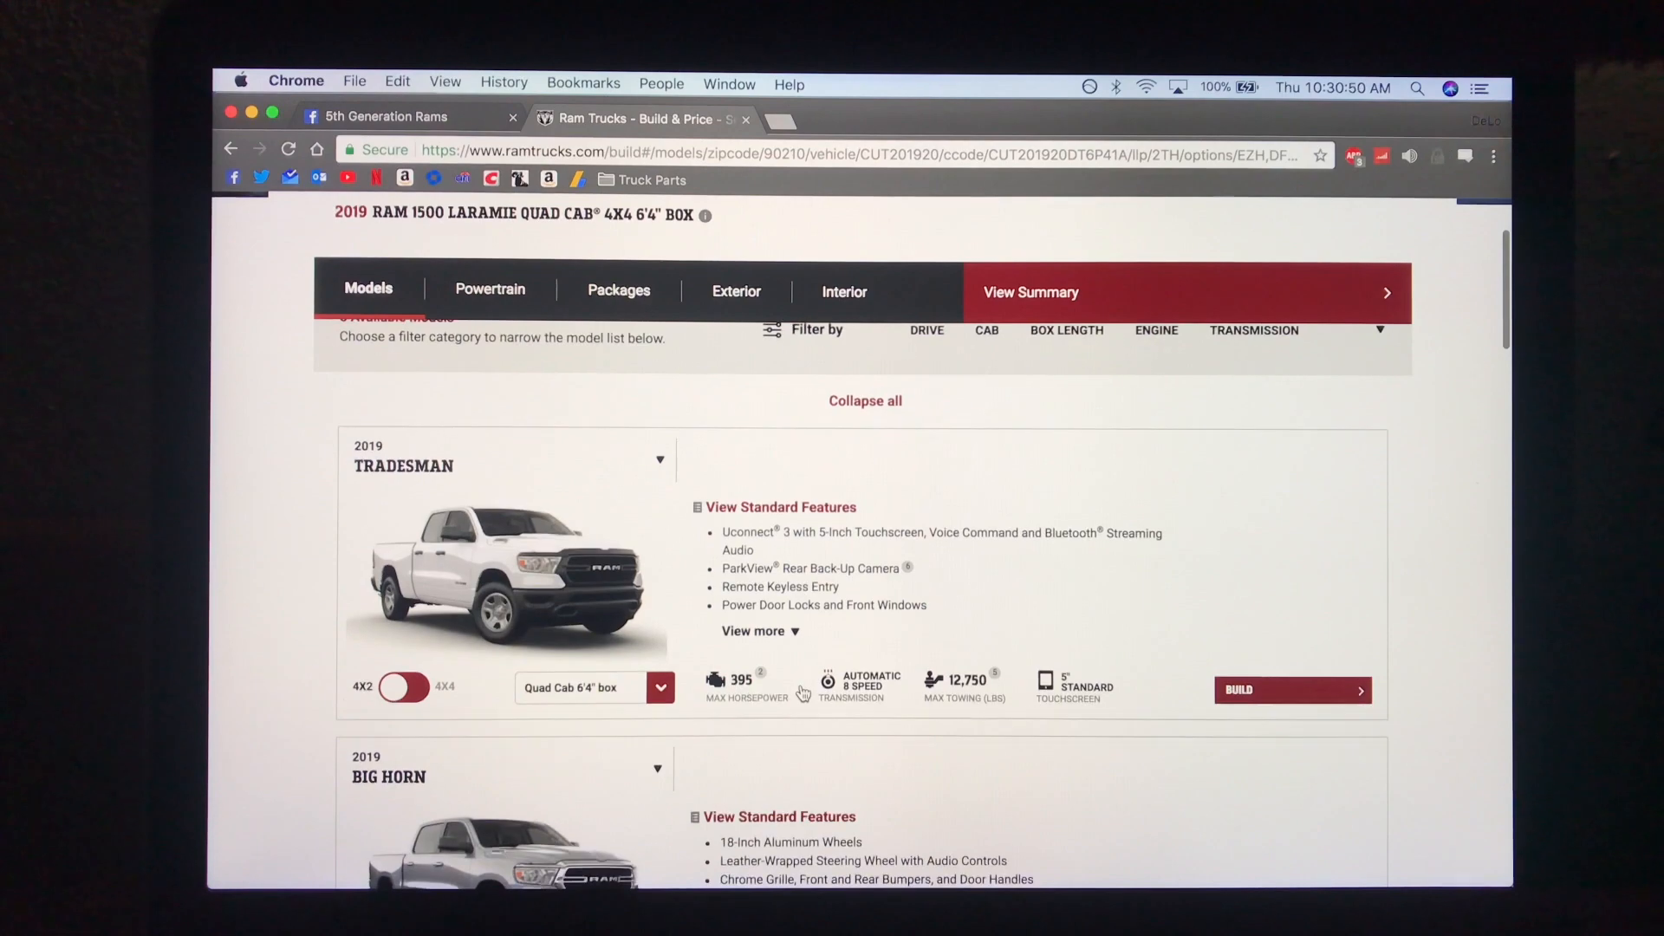
{"action": "scroll", "scroll_direction": "down", "scroll_amount": 3}
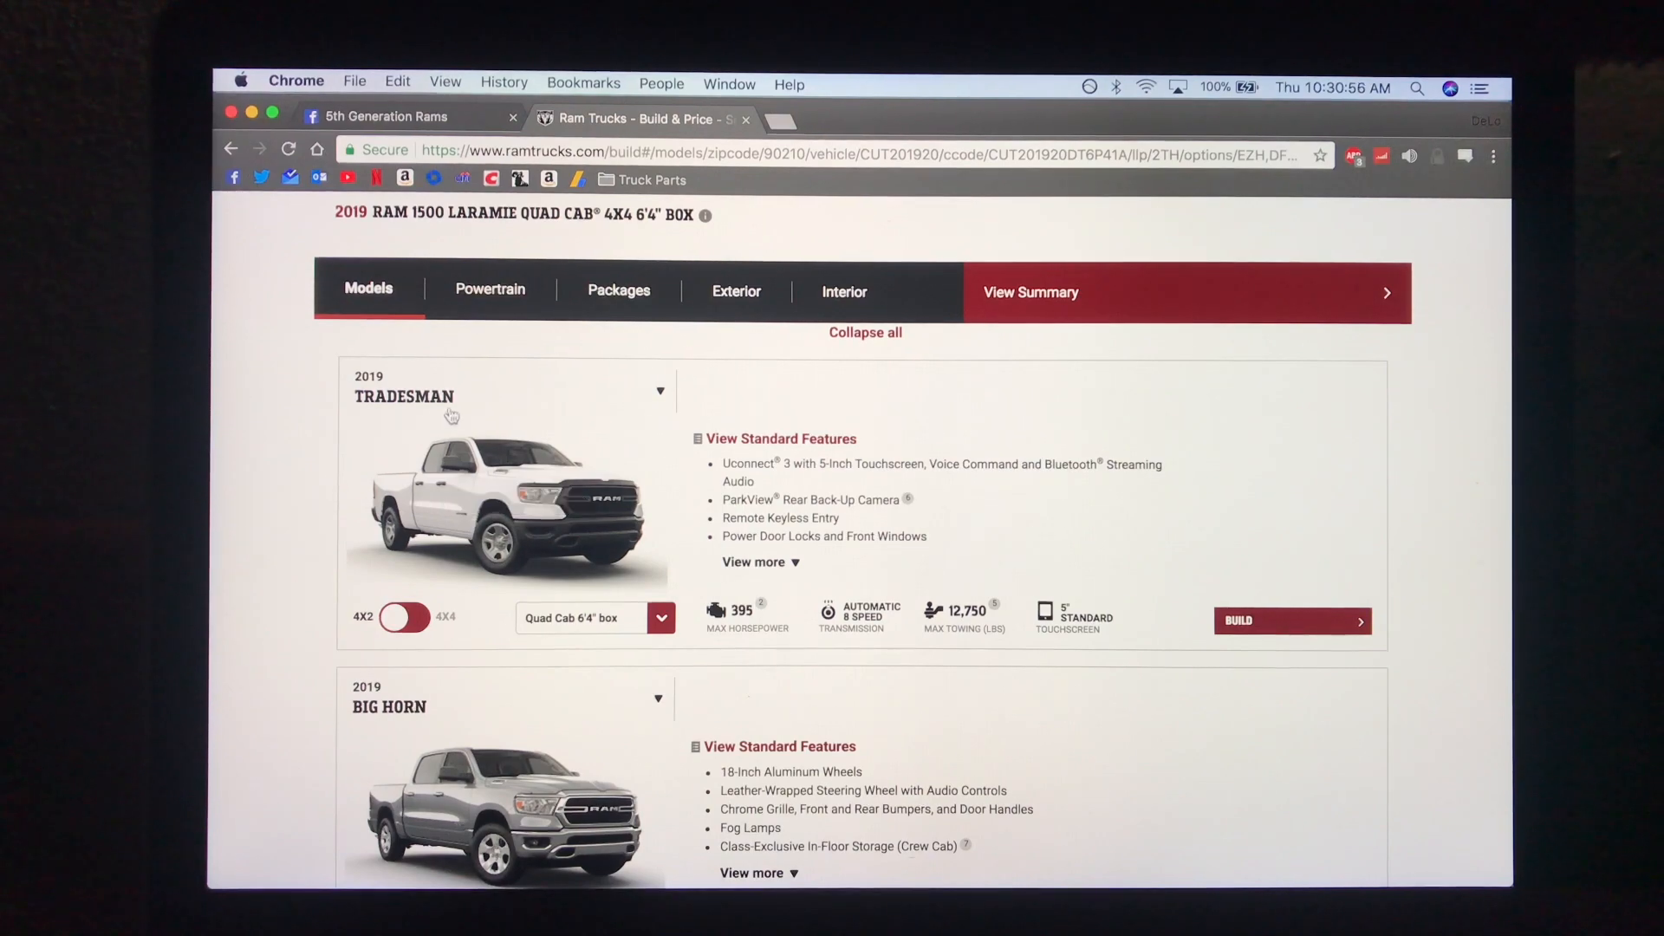
{"action": "scroll", "scroll_direction": "down", "scroll_amount": 3}
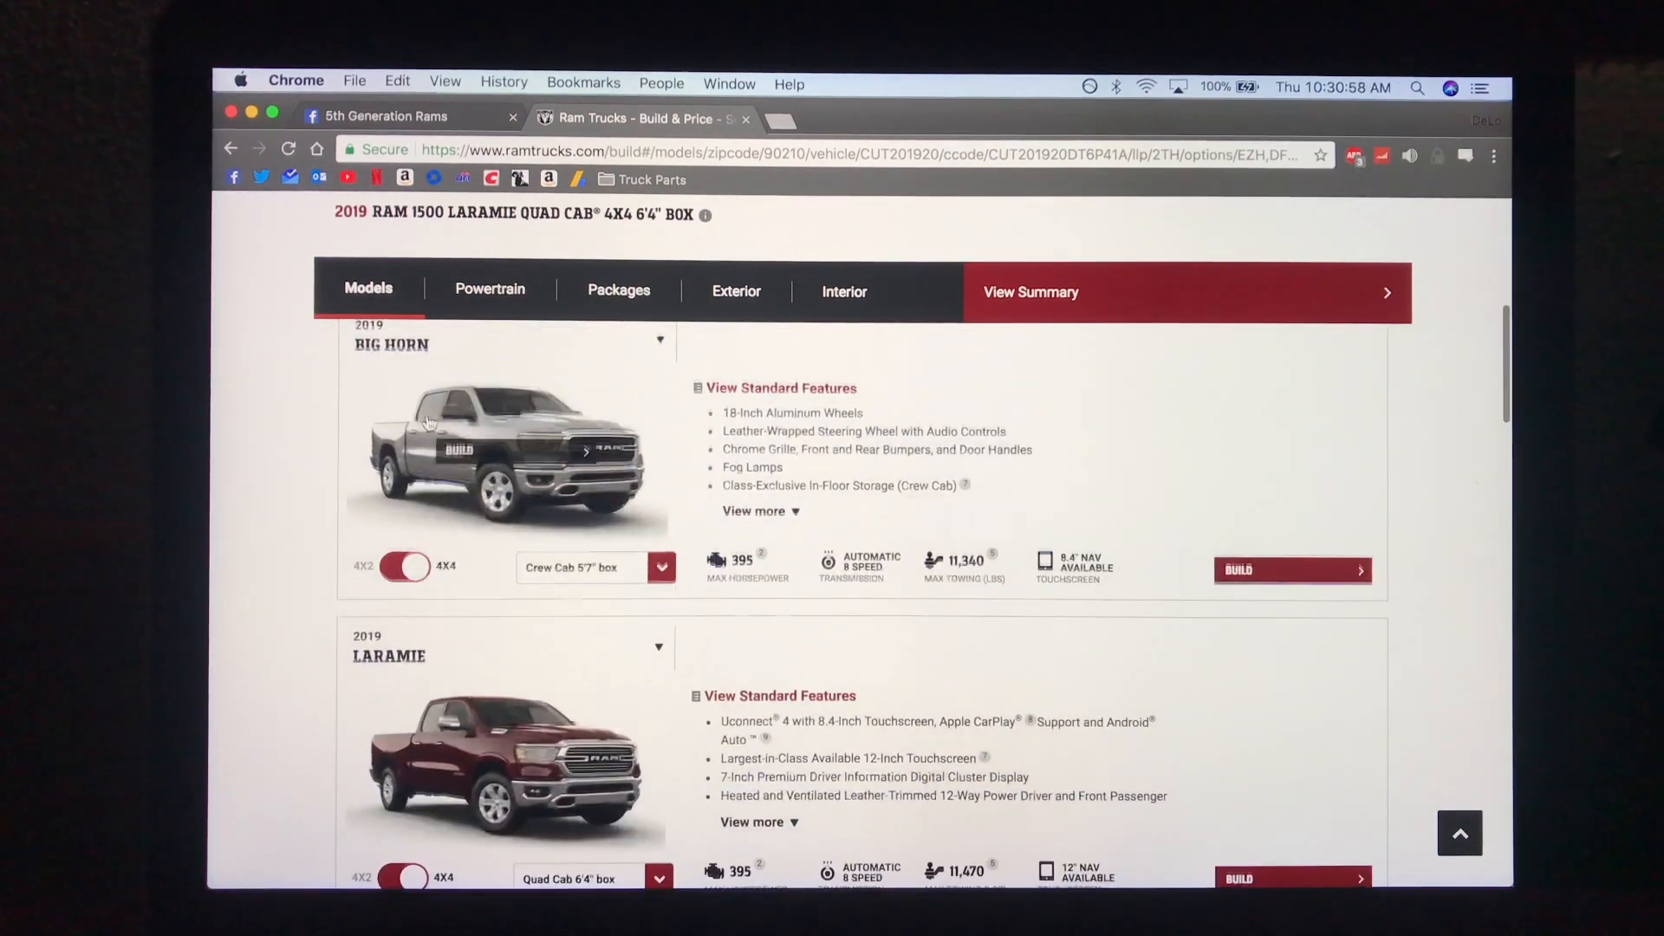
{"action": "scroll", "scroll_direction": "down", "scroll_amount": 3}
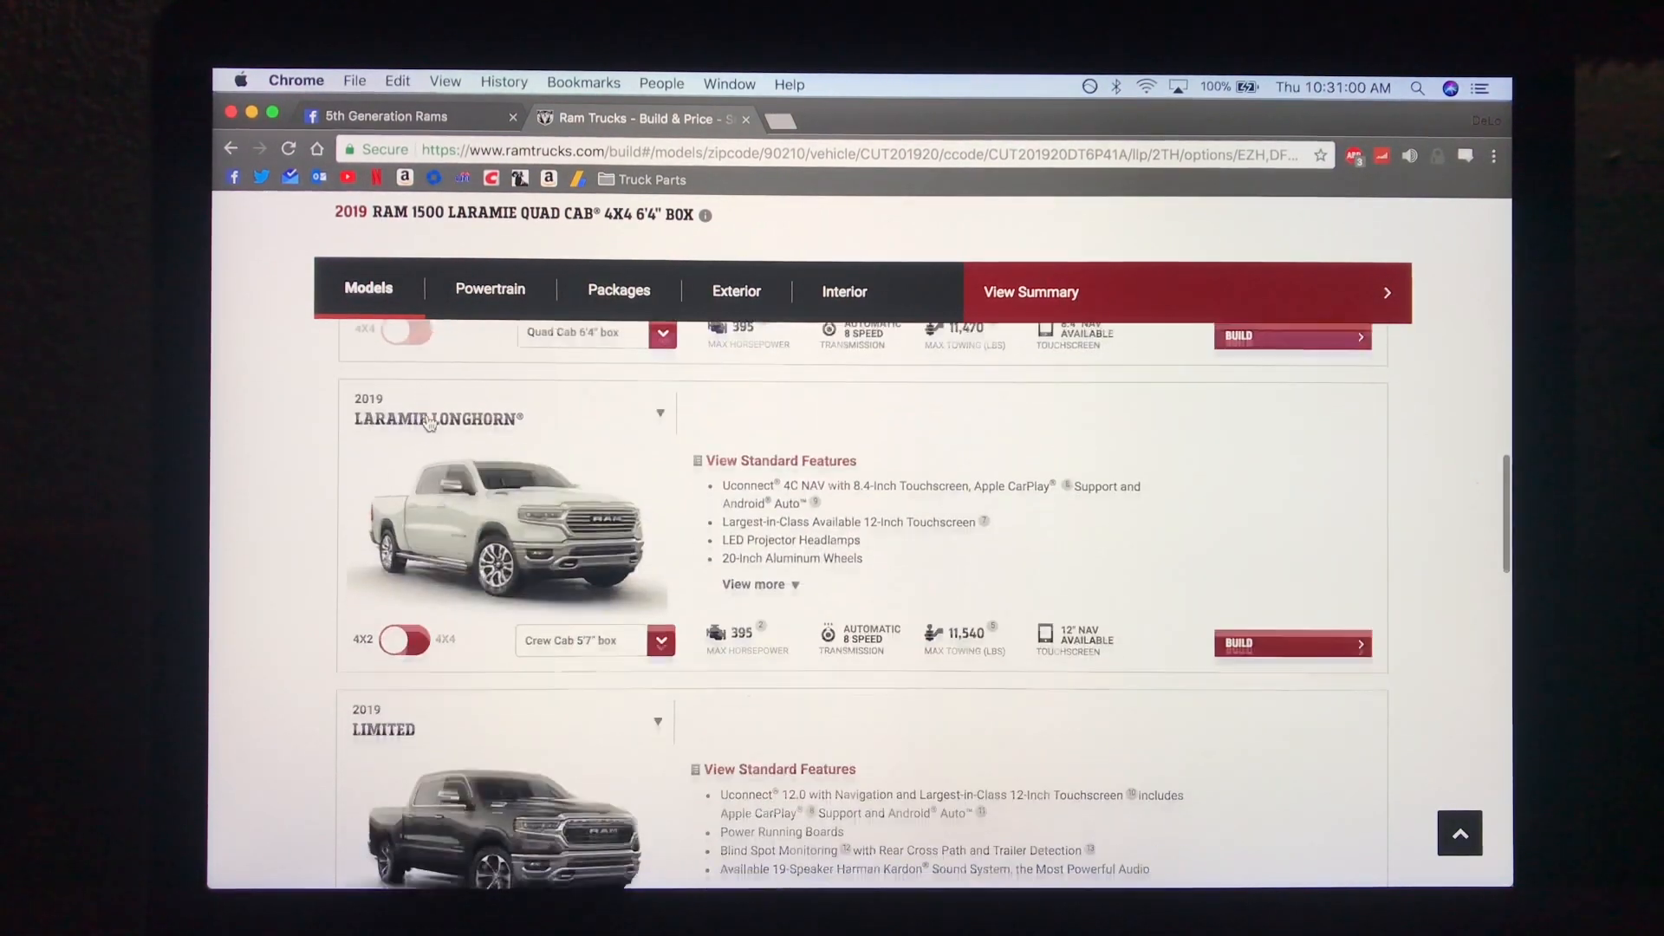
{"action": "scroll", "scroll_direction": "down", "scroll_amount": 3}
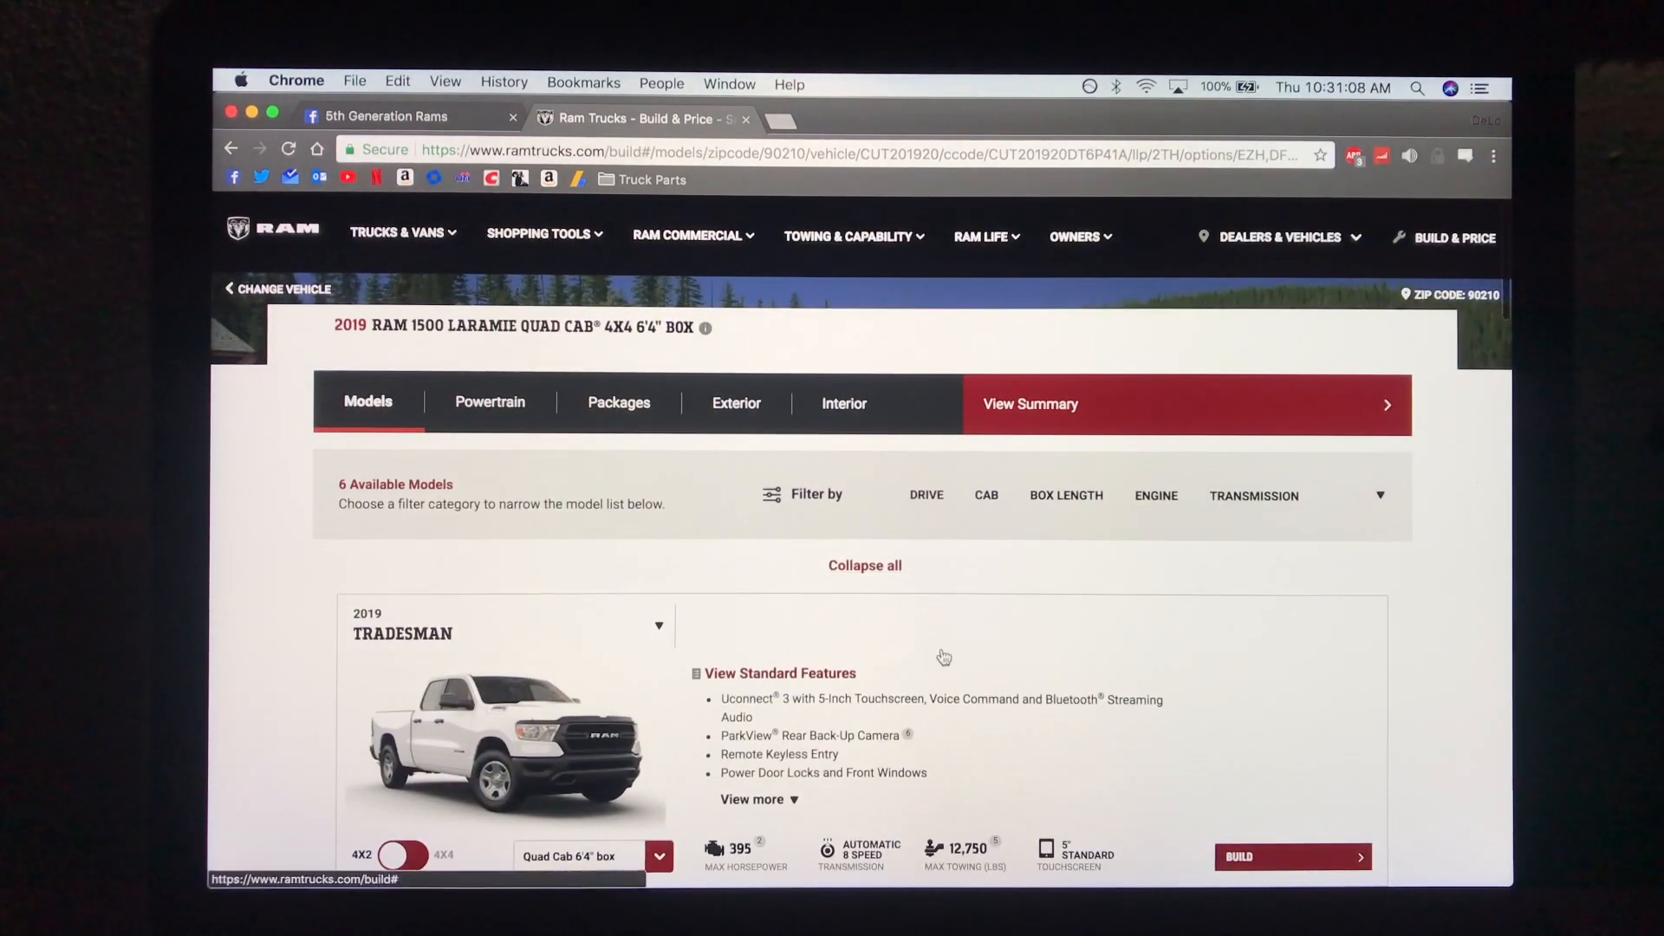
{"action": "scroll", "scroll_direction": "down", "scroll_amount": 3}
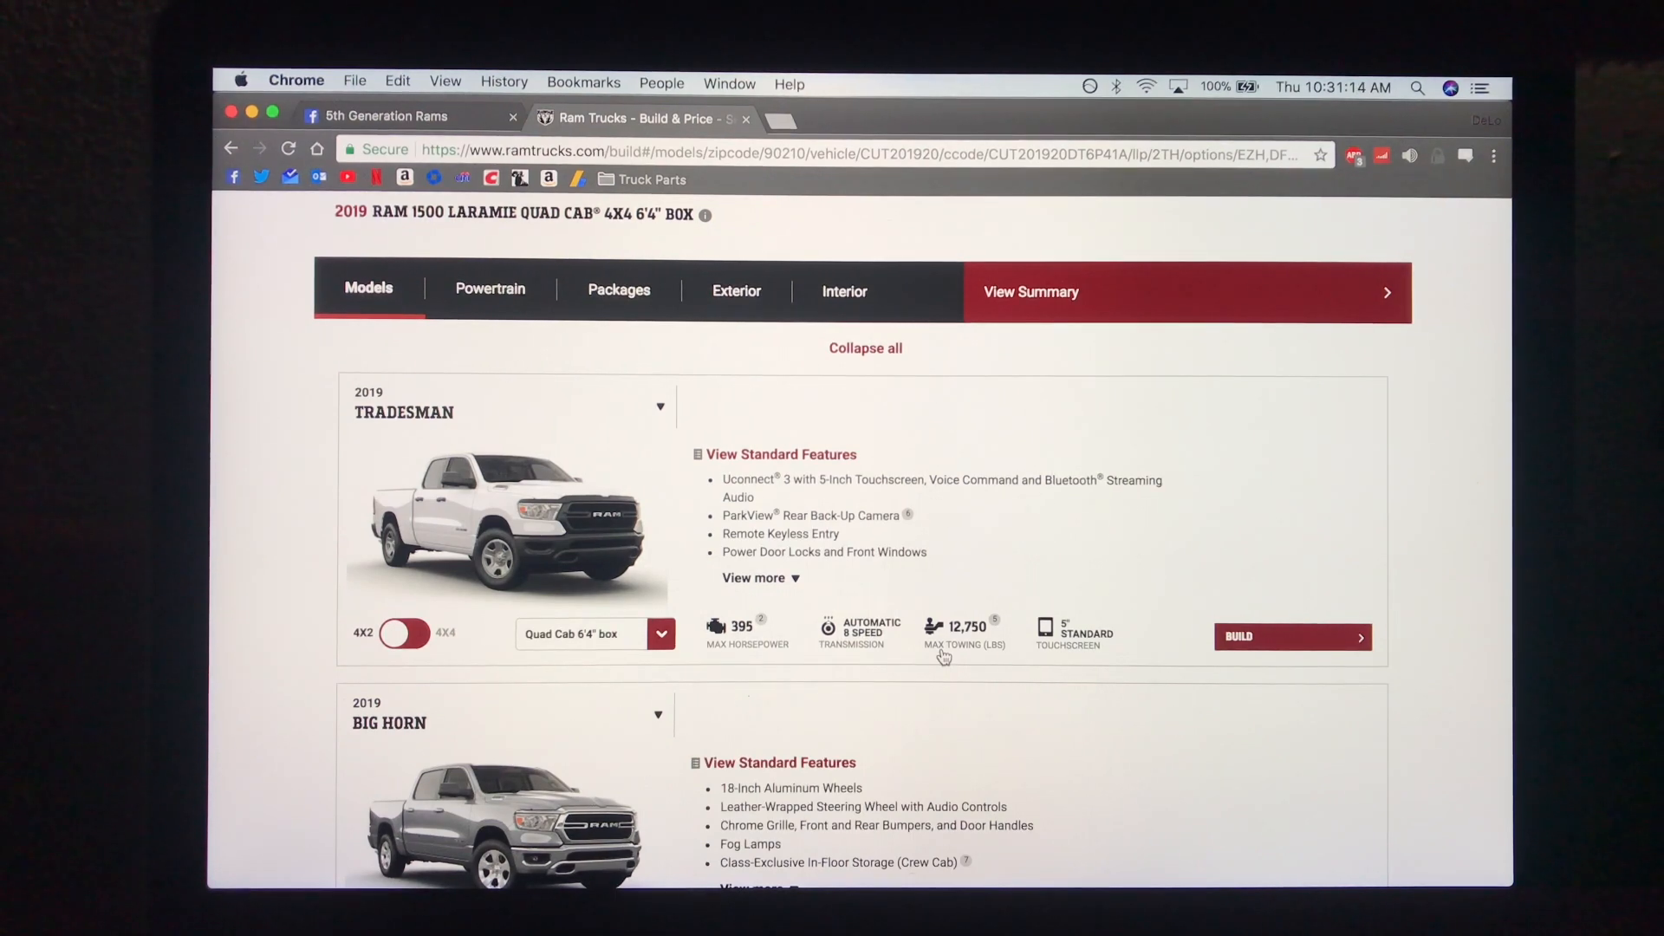
{"action": "scroll", "scroll_direction": "down", "scroll_amount": 3}
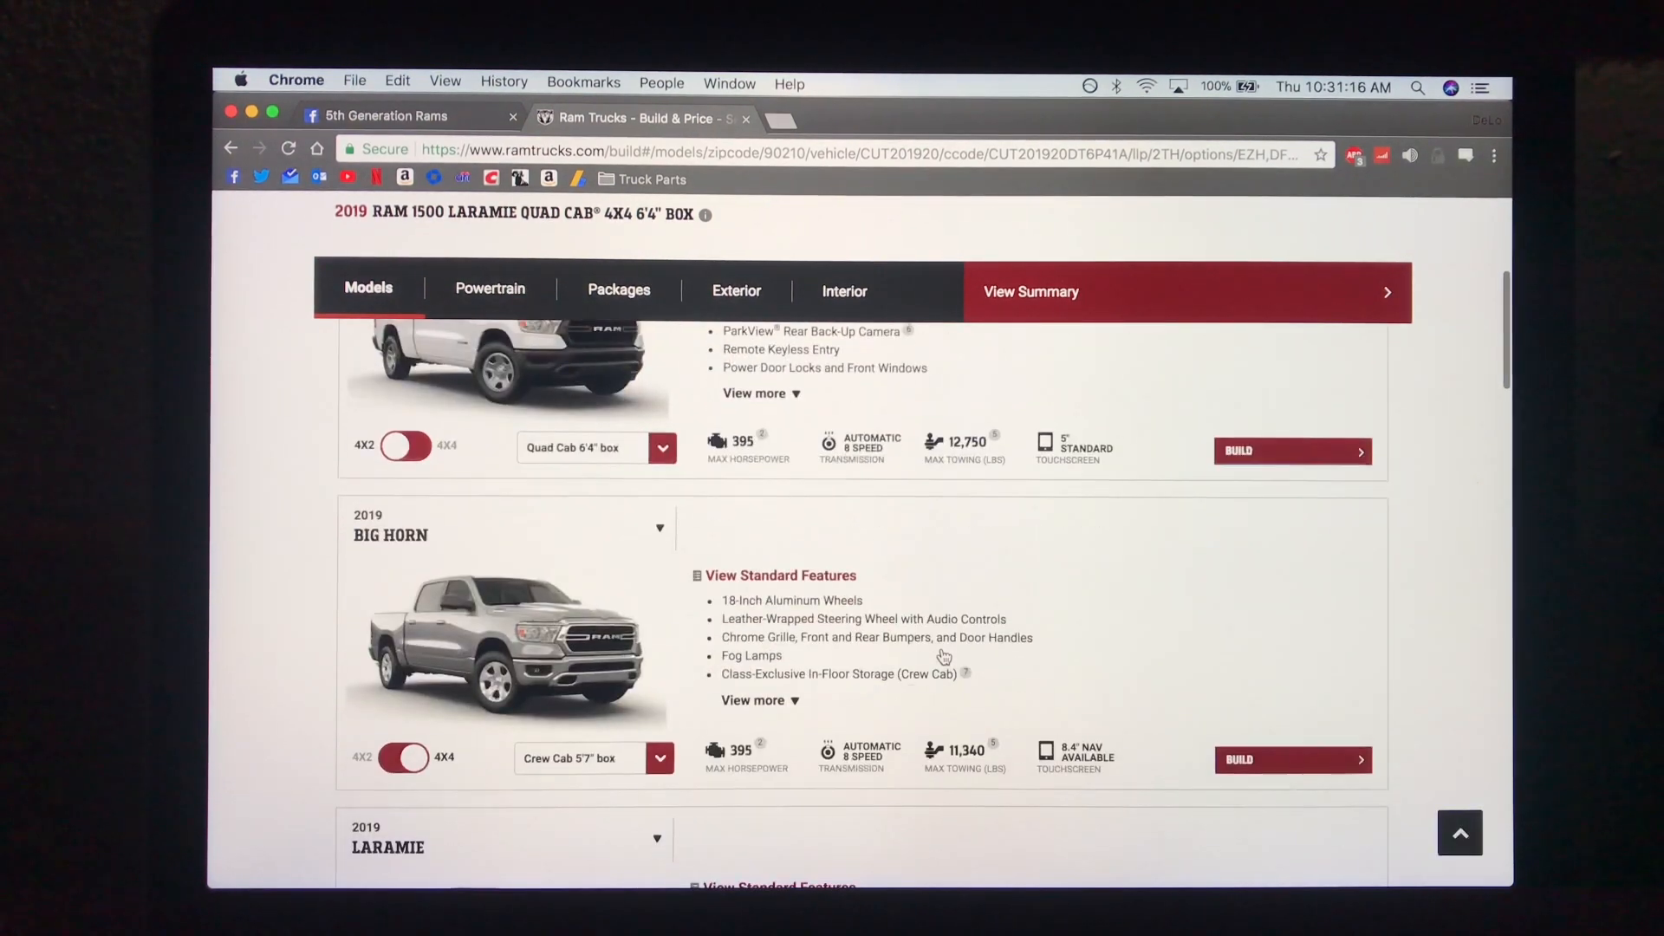
{"action": "scroll", "scroll_direction": "down", "scroll_amount": 3}
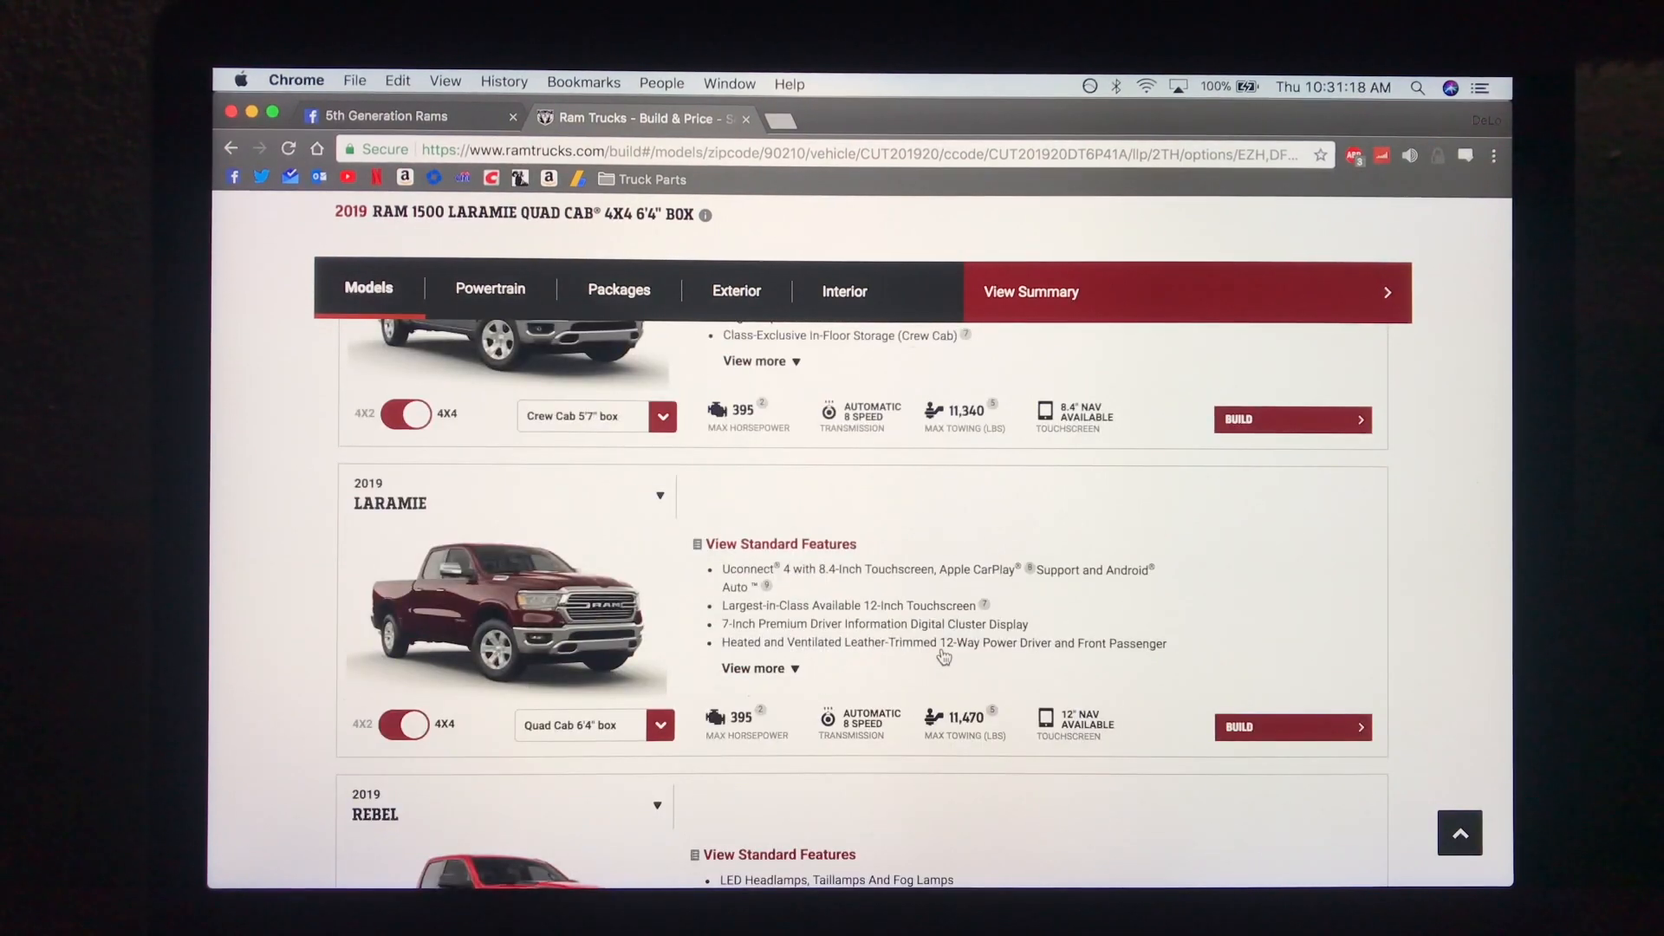
{"action": "scroll", "scroll_direction": "down", "scroll_amount": 3}
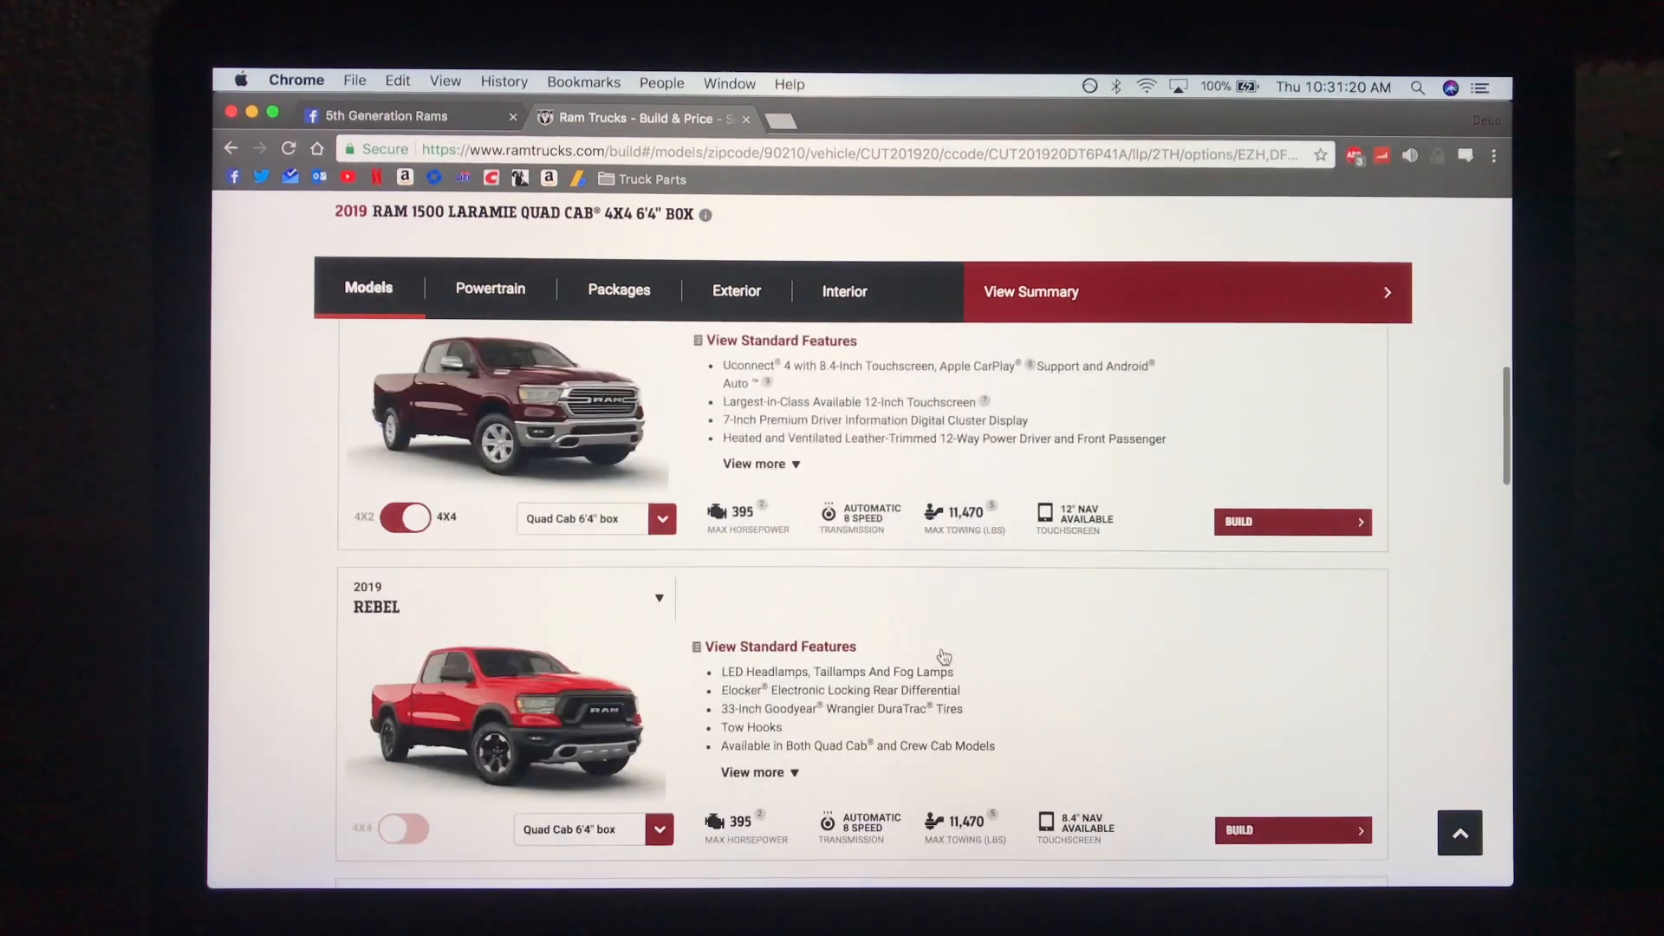
{"action": "scroll", "scroll_direction": "down", "scroll_amount": 3}
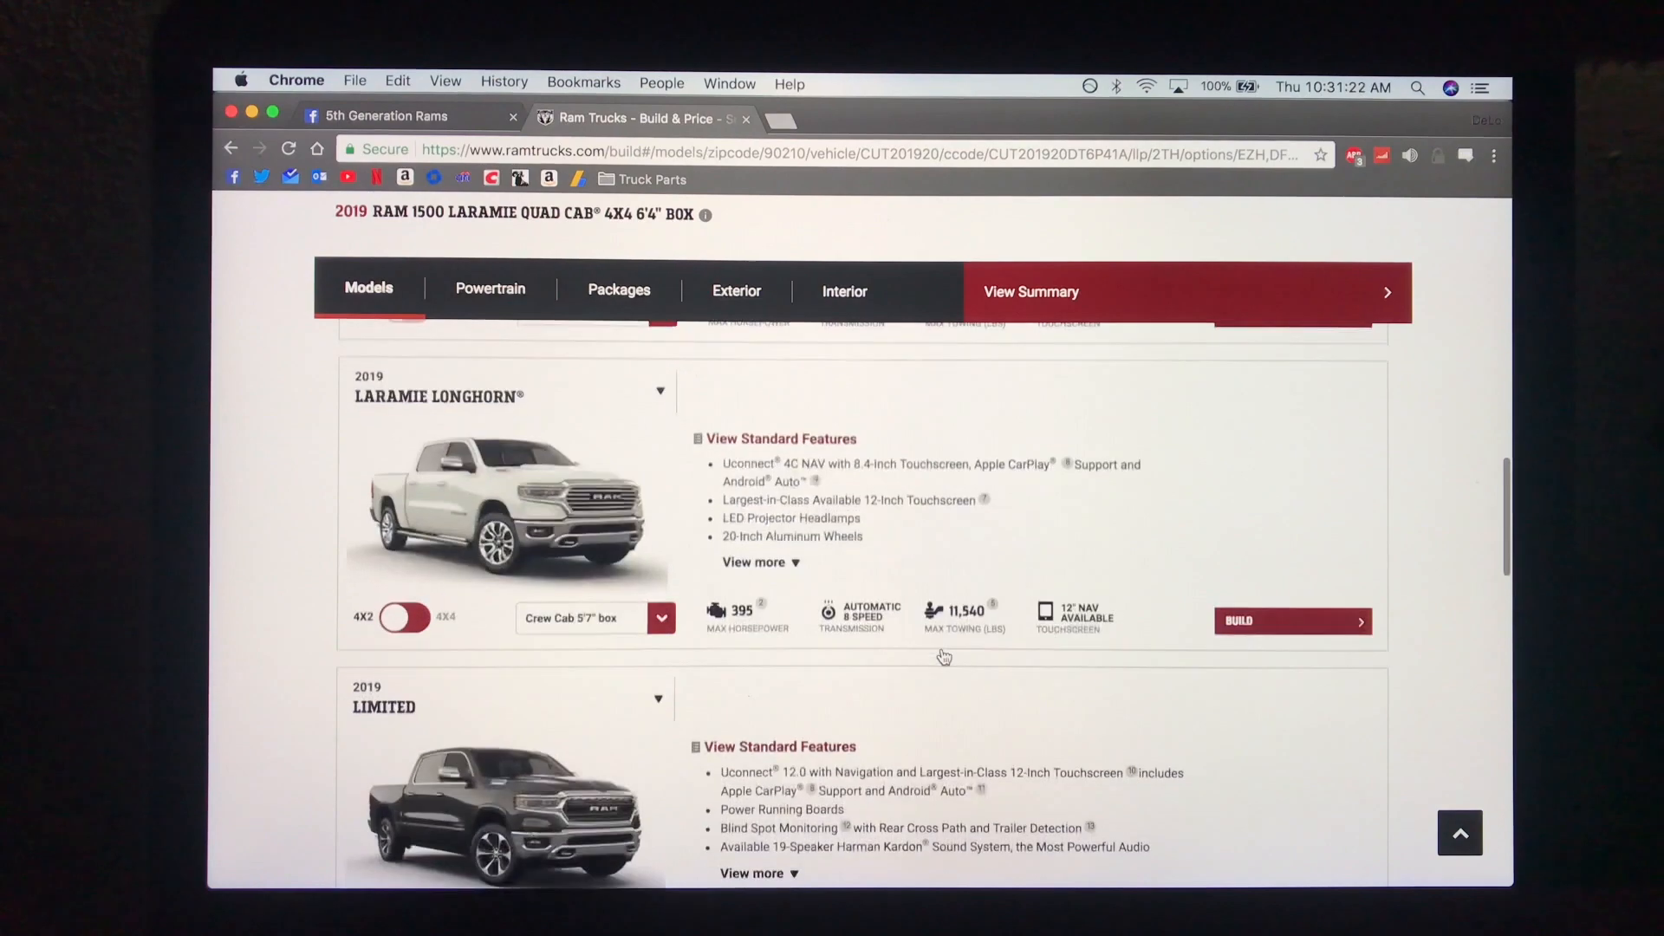
{"action": "scroll", "scroll_direction": "down", "scroll_amount": 3}
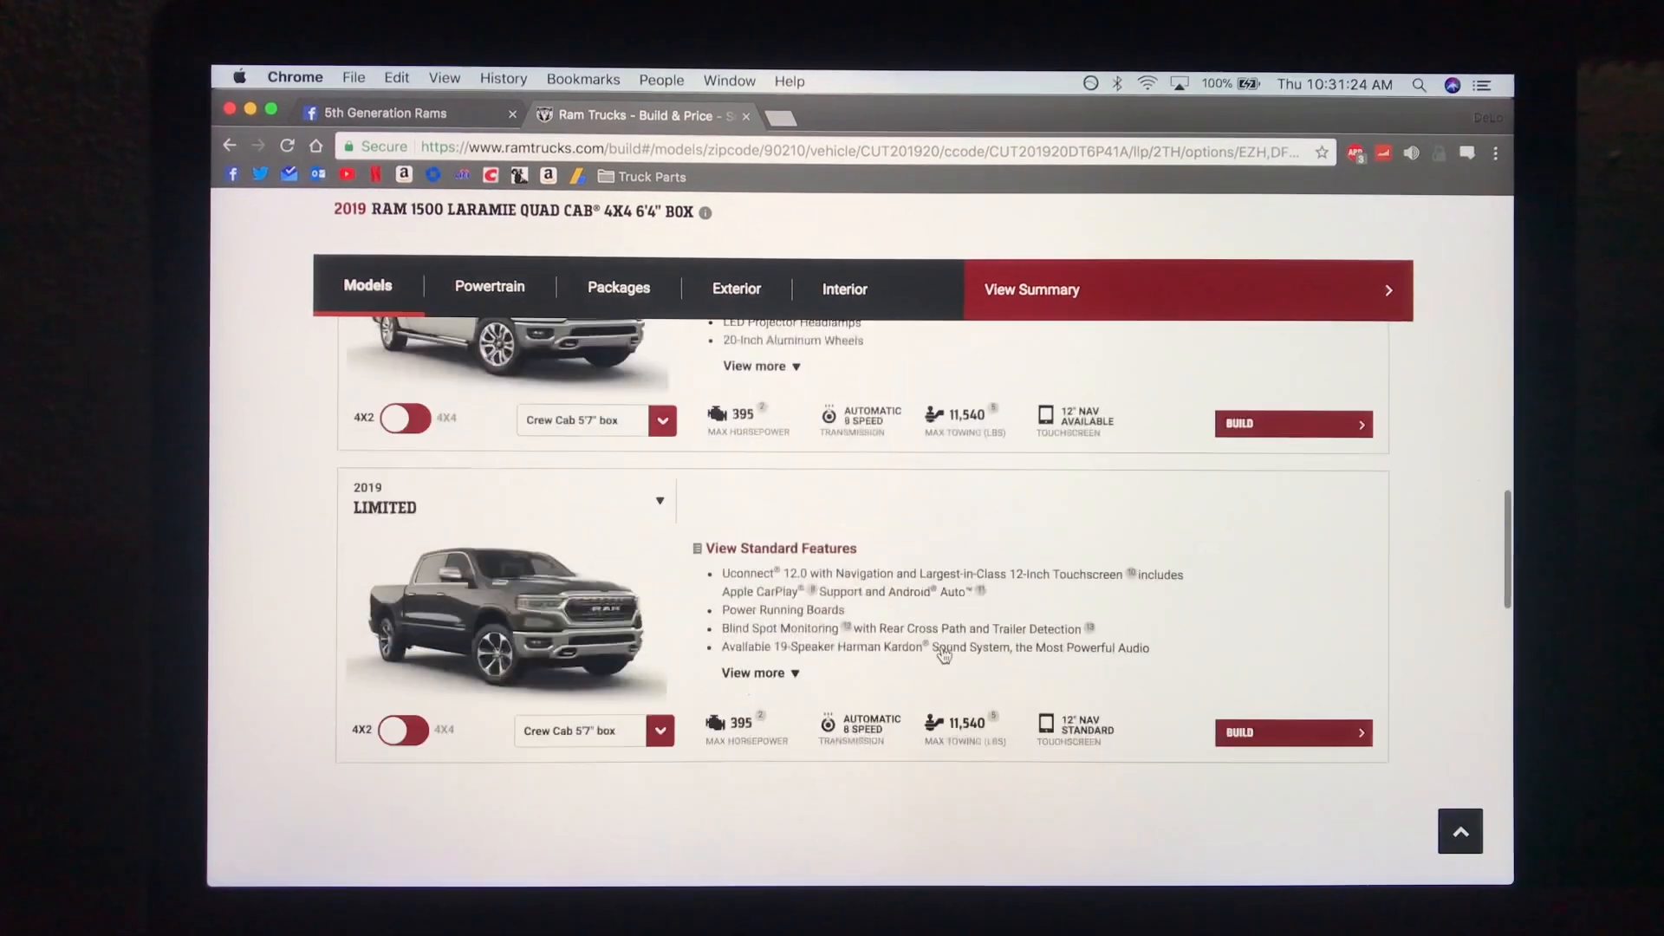
{"action": "scroll", "scroll_direction": "down", "scroll_amount": 3}
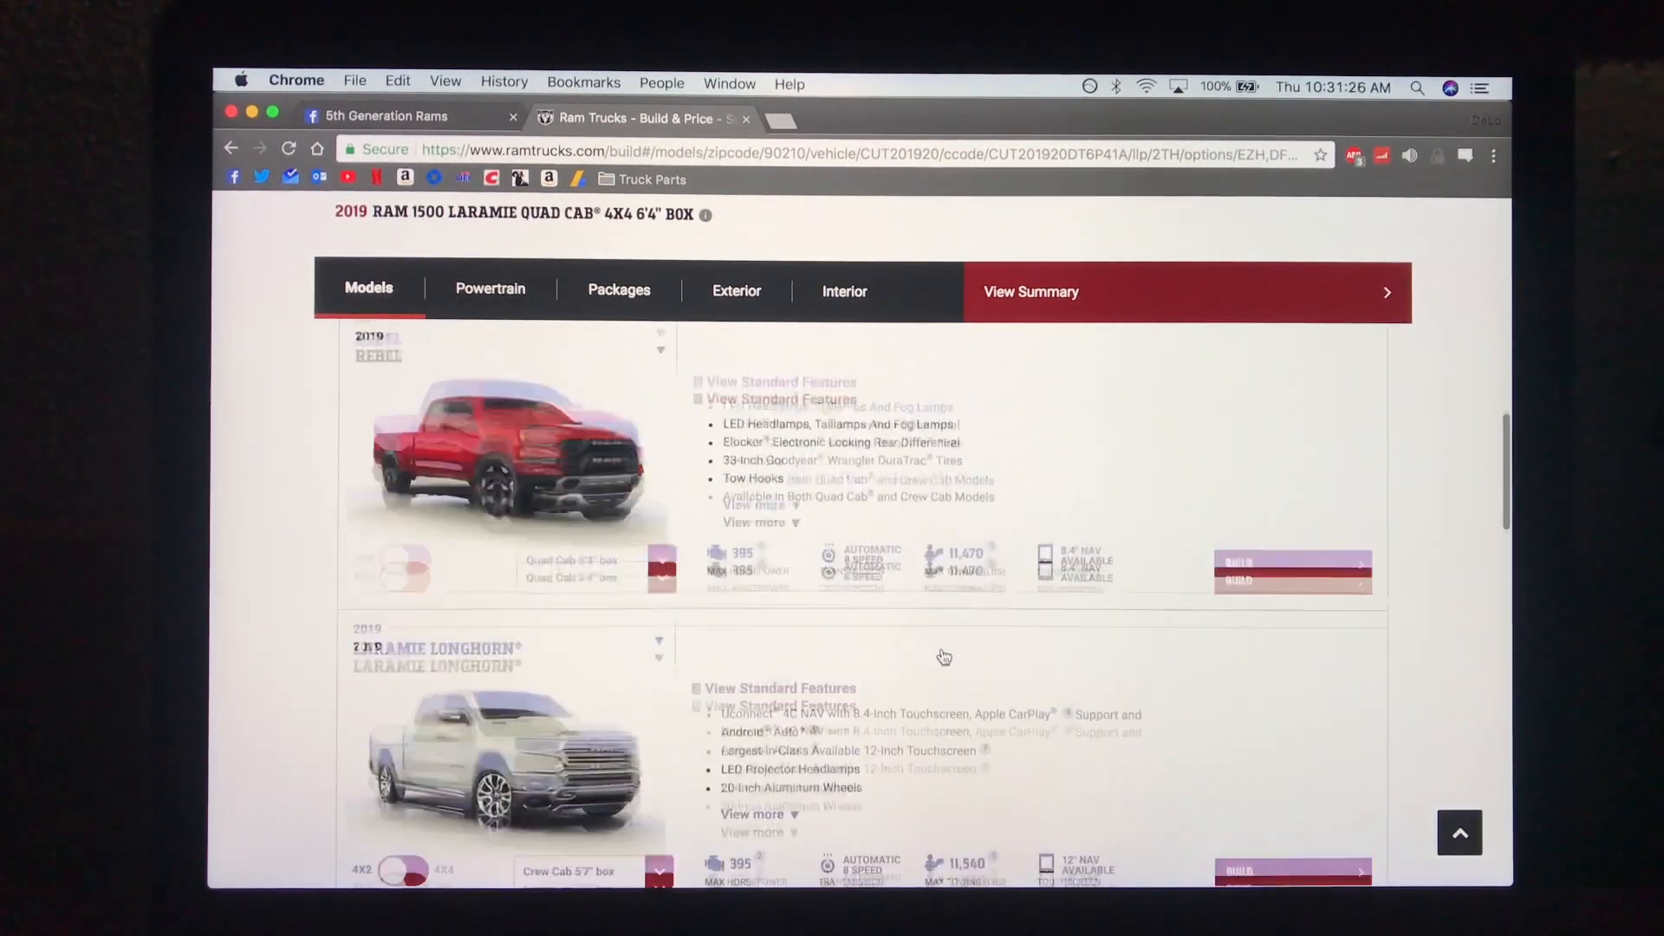